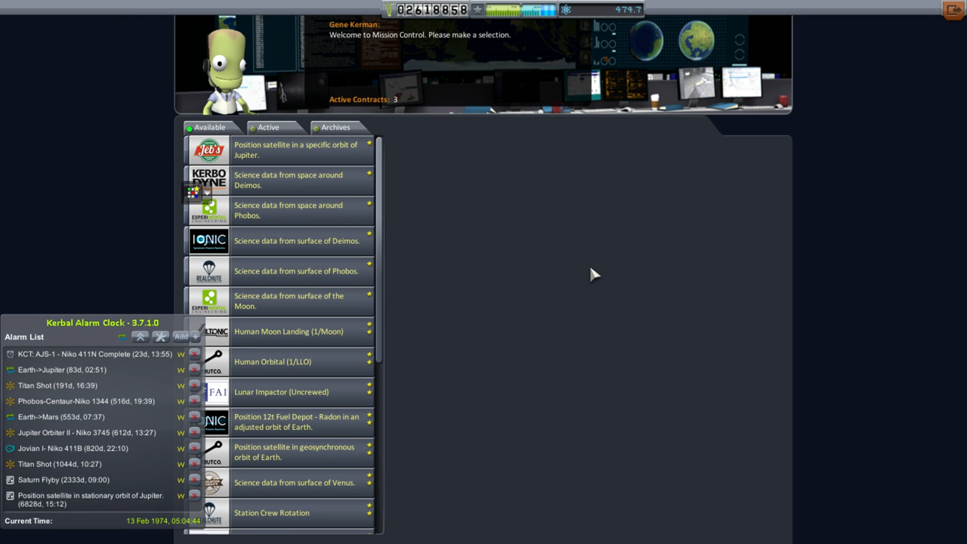
mouse_move(614, 287)
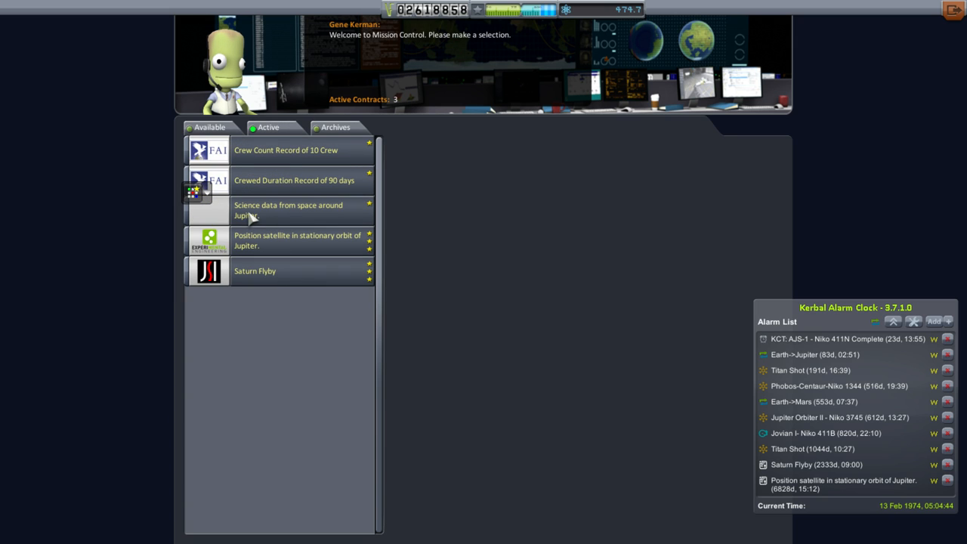
- Show the details of the active 'Science data from space around Jupiter' contract
click(293, 210)
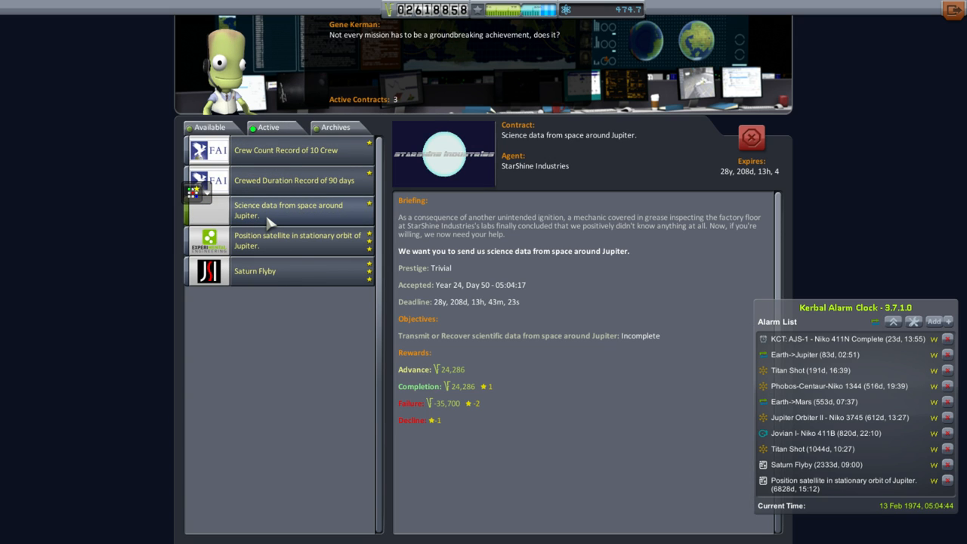
mouse_move(445, 317)
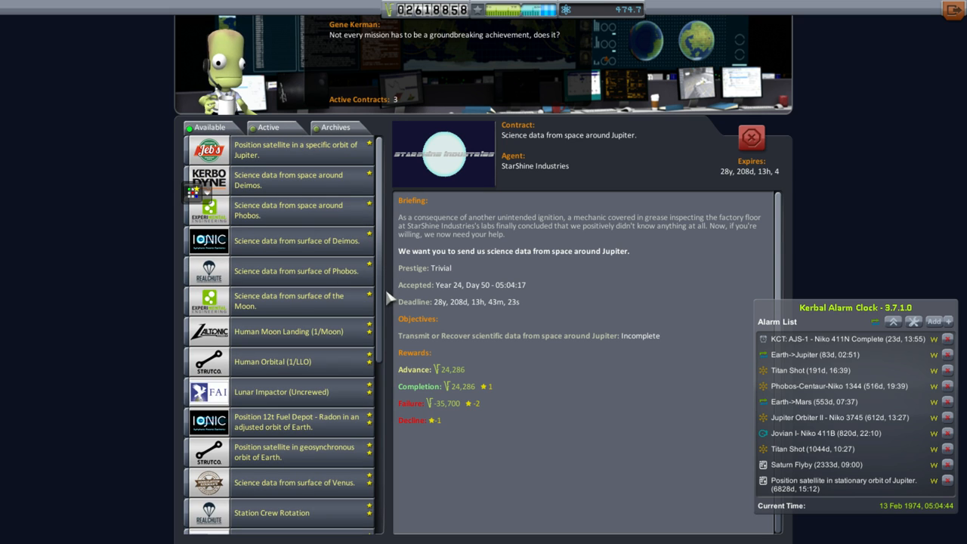
- Compare the Uncrewed Ganymede Landing and Uncrewed Io Landing contract details in the Available list
scroll(down, 3)
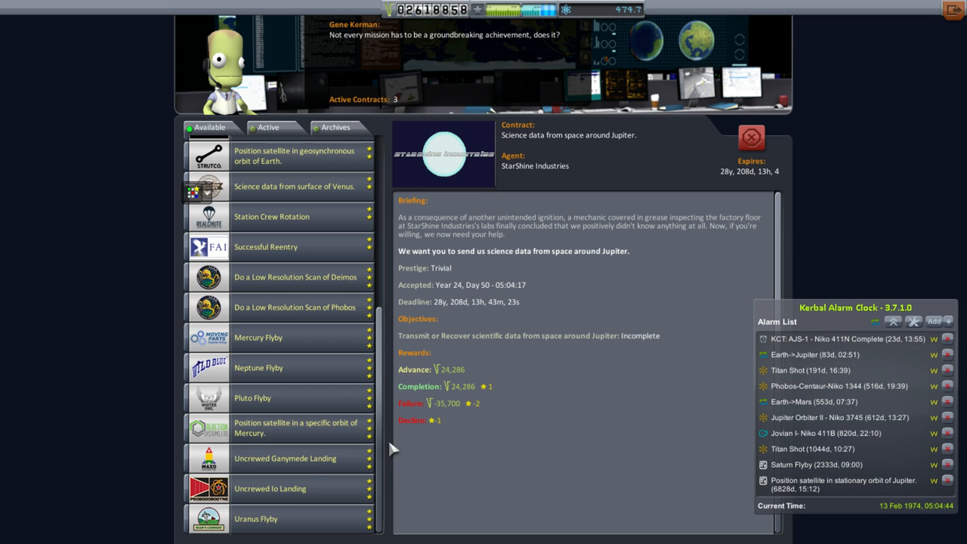
click(284, 460)
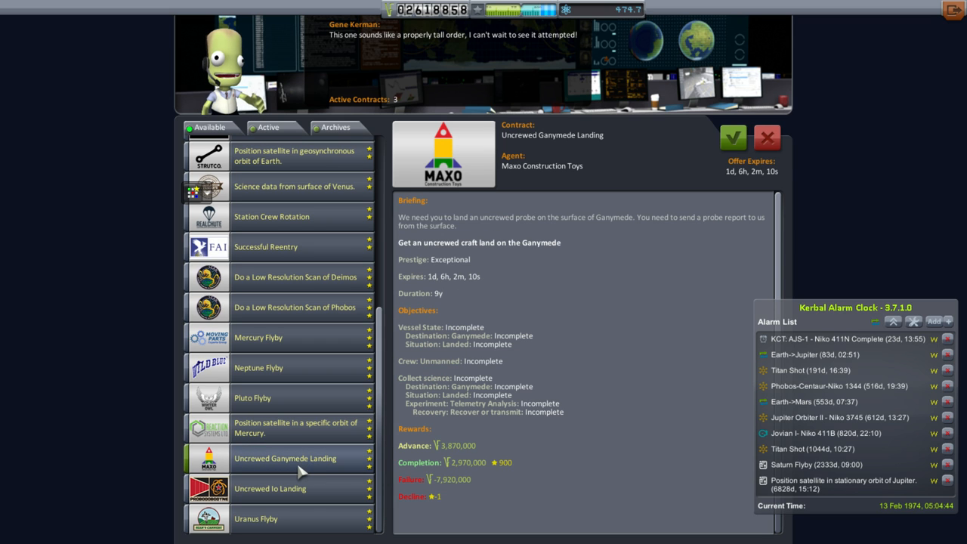
click(272, 490)
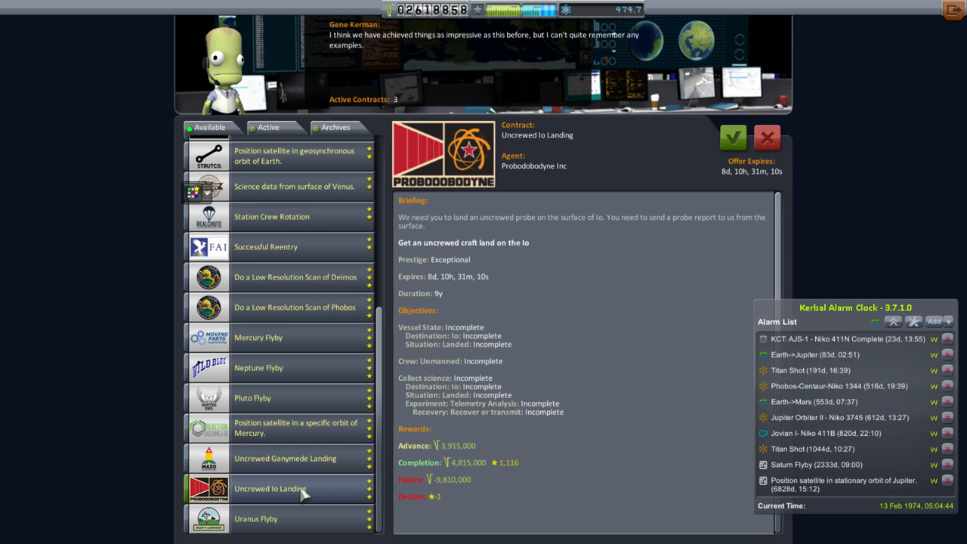
mouse_move(329, 468)
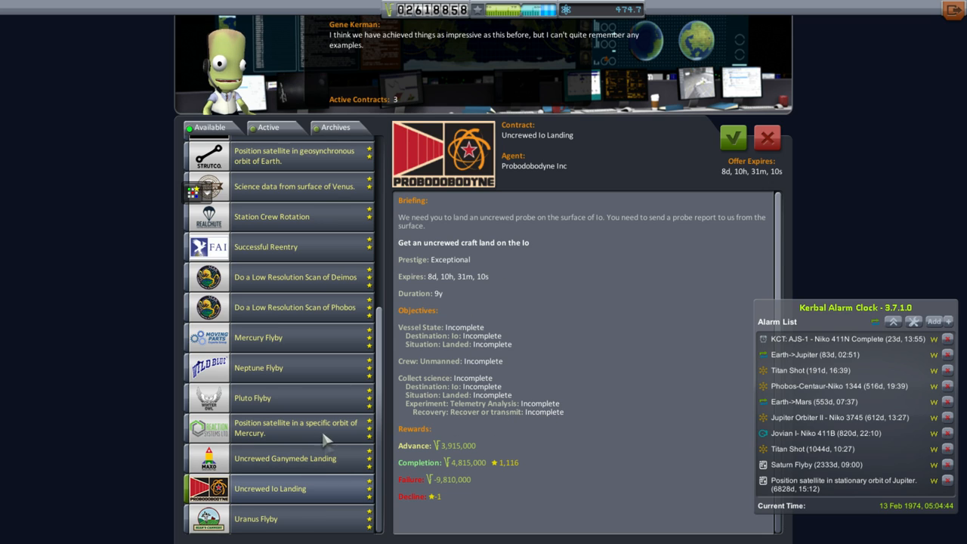
click(284, 460)
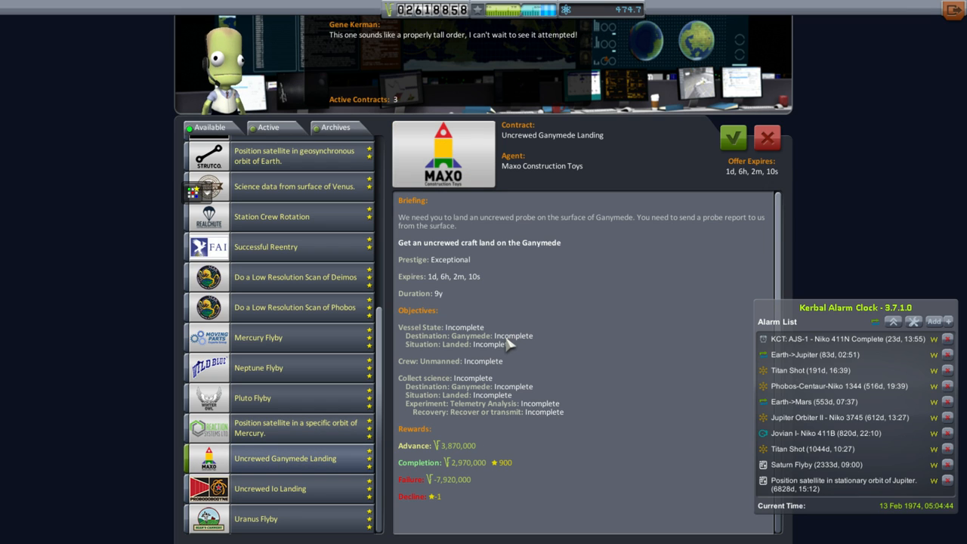
click(269, 490)
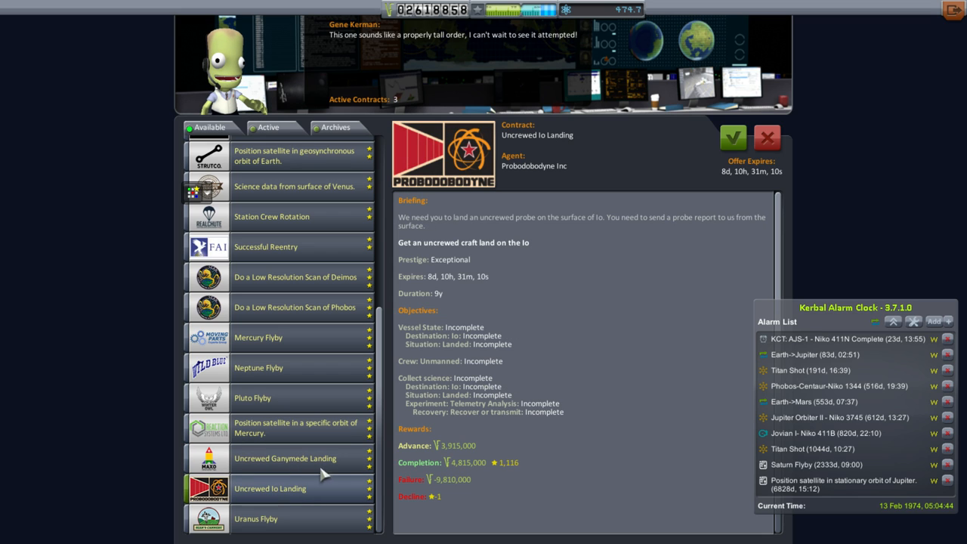
mouse_move(306, 477)
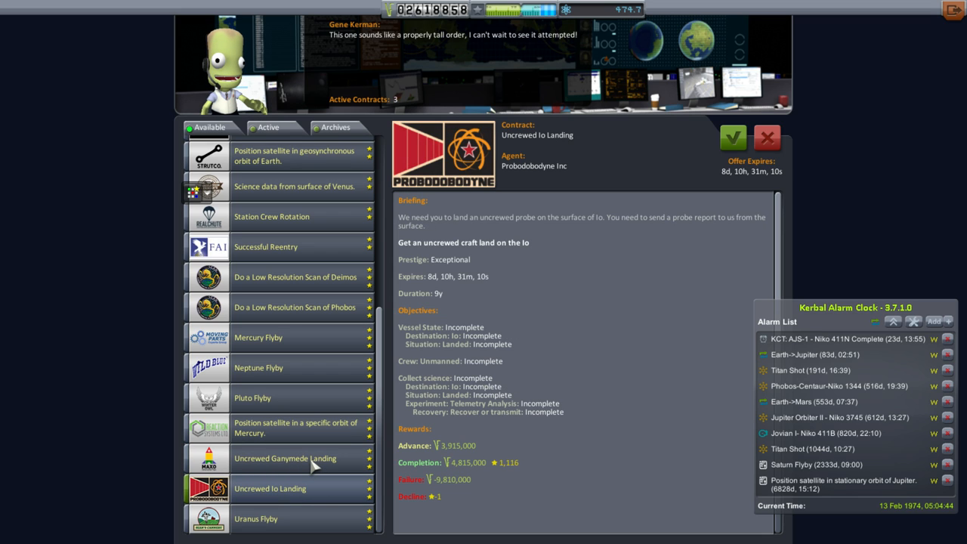
- Settle on the Uncrewed Ganymede Landing contract and accept it, making four active contracts
click(293, 460)
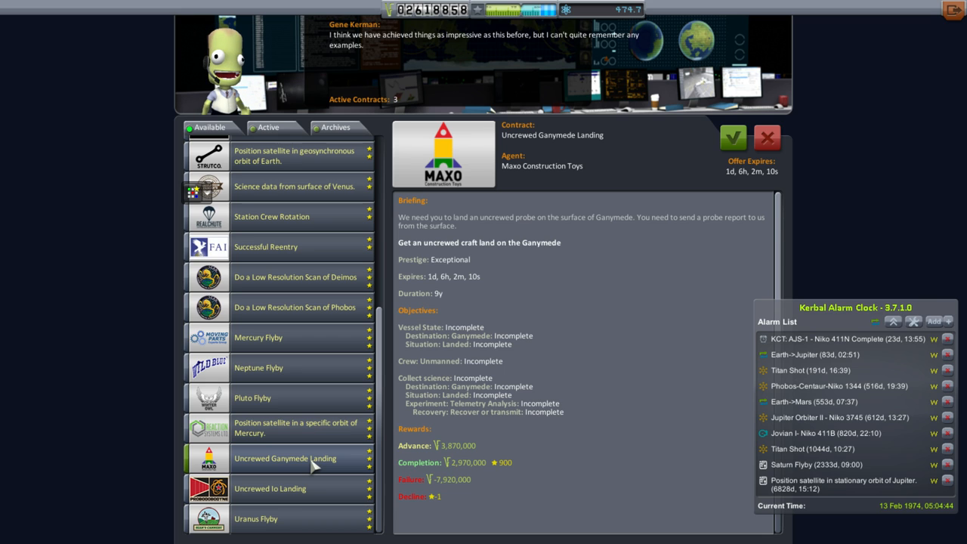
click(269, 490)
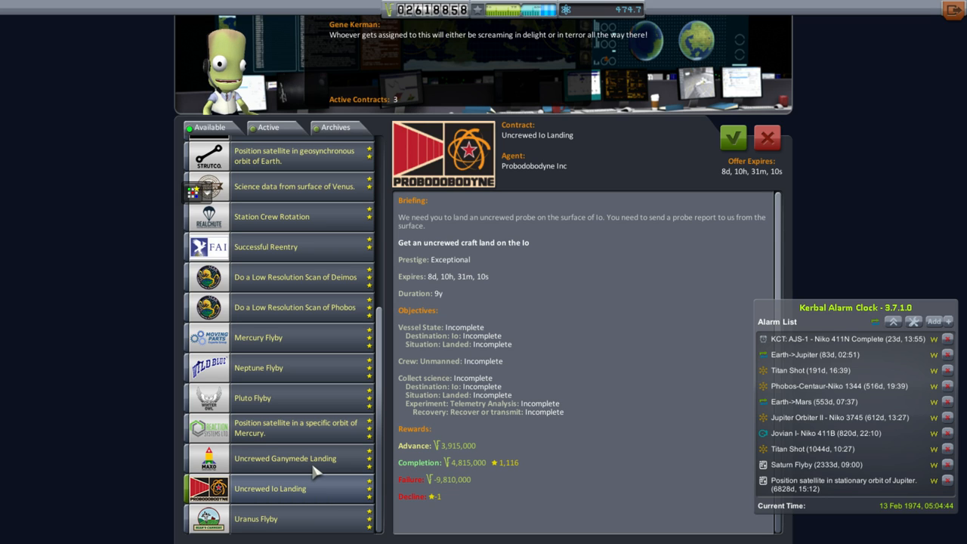
click(284, 459)
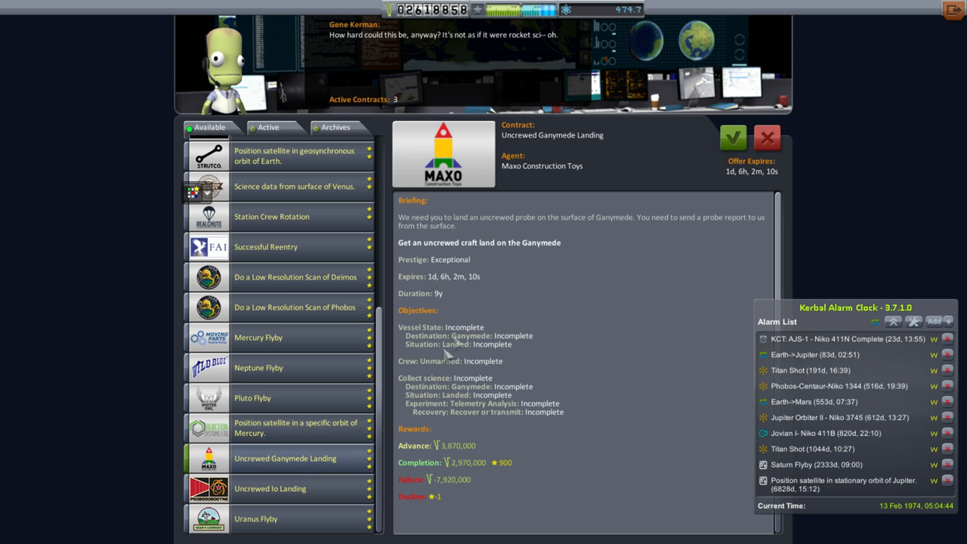
mouse_move(447, 311)
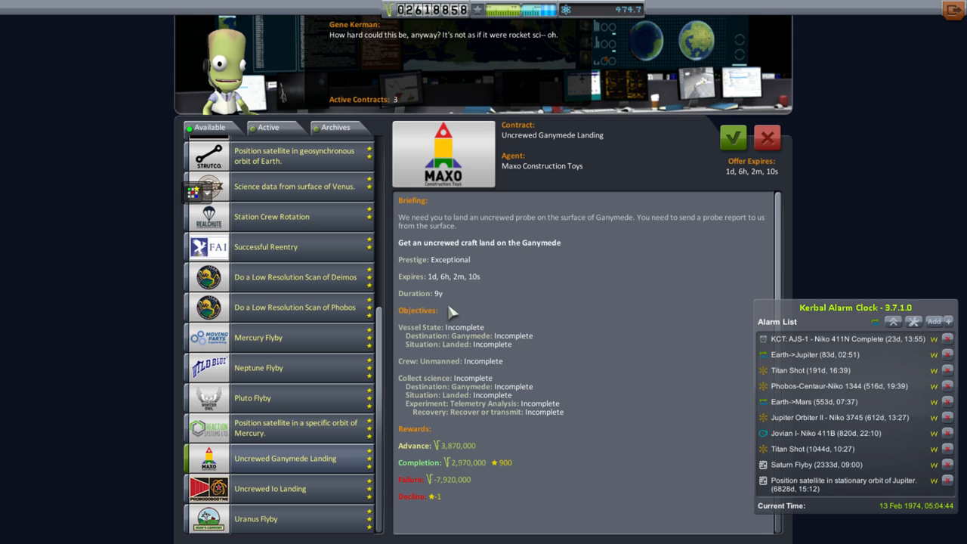
mouse_move(511, 290)
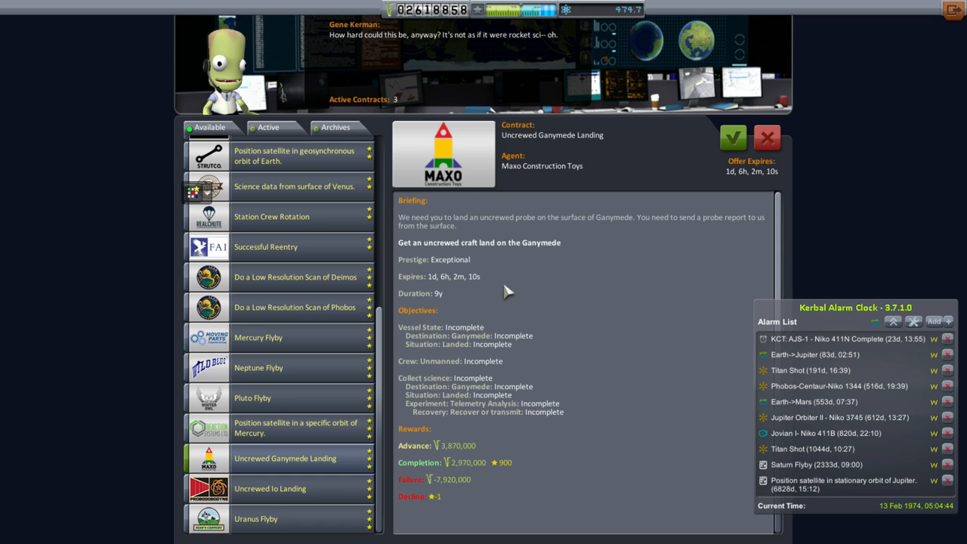
mouse_move(508, 291)
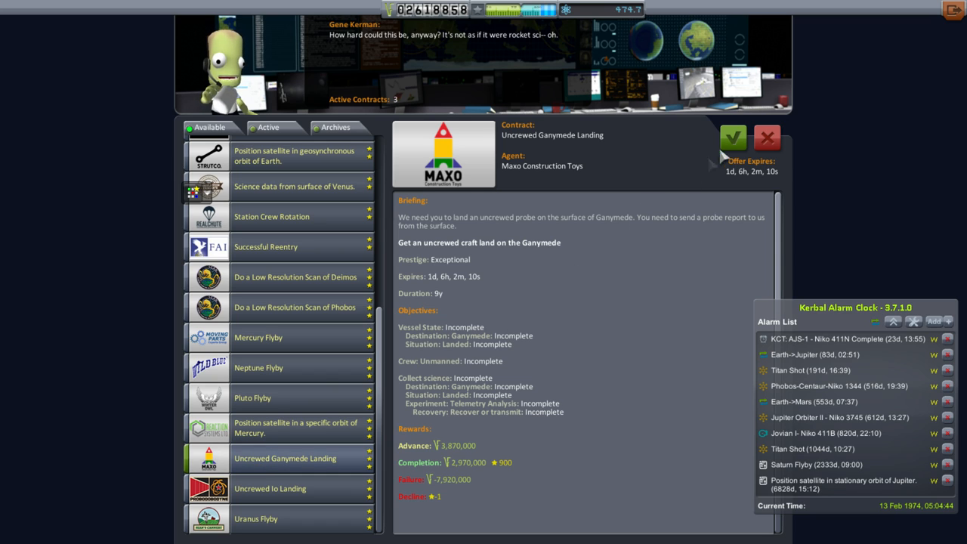
click(733, 138)
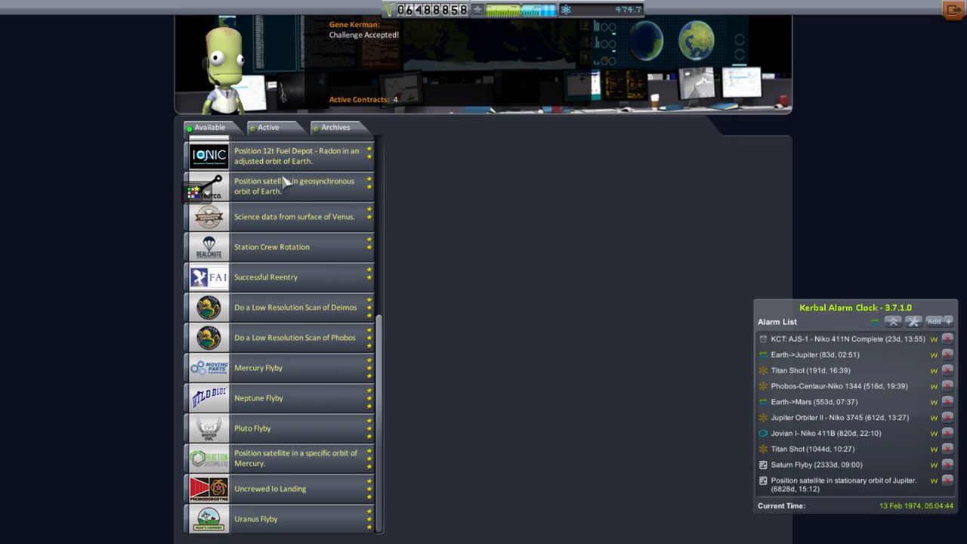
- Show the briefing, objectives and rewards of the Uncrewed Ganymede Landing contract
click(269, 127)
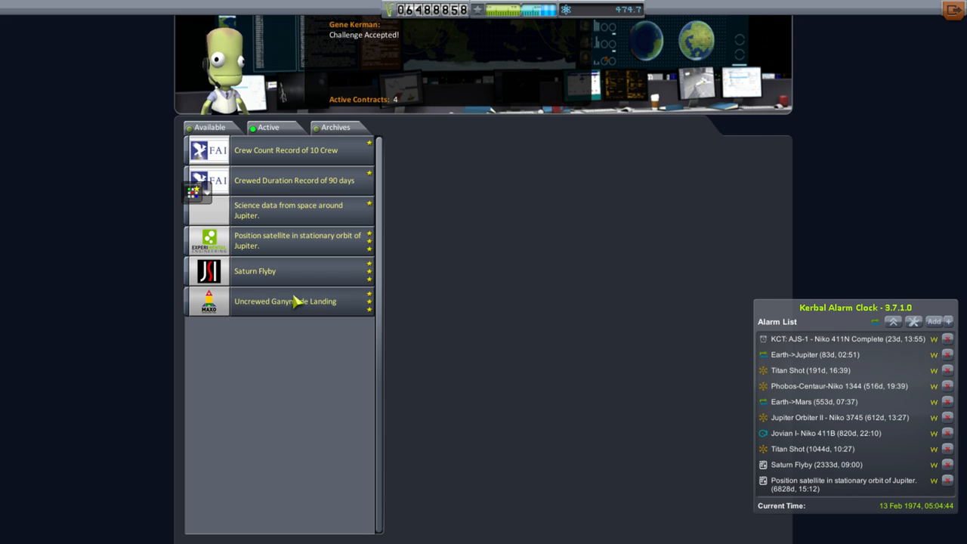
click(284, 301)
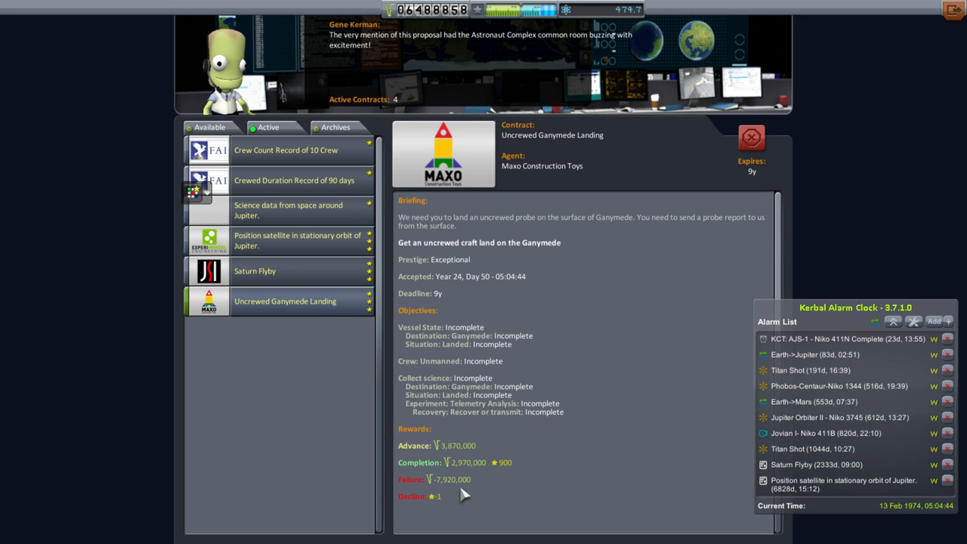
mouse_move(457, 499)
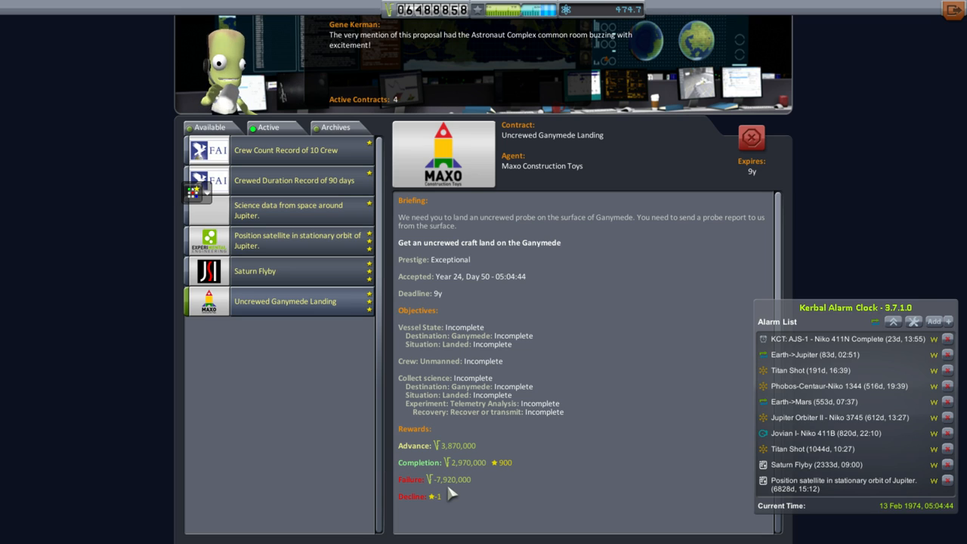
mouse_move(479, 453)
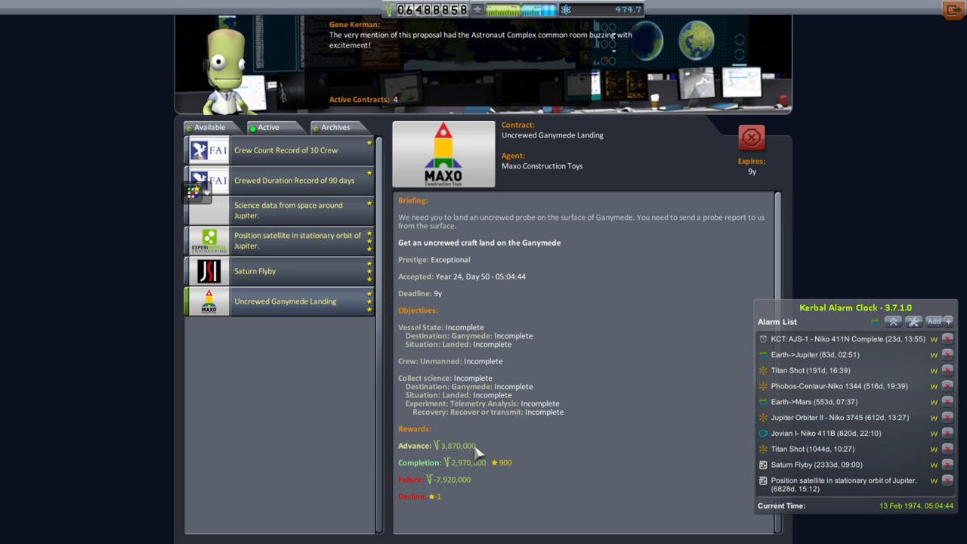
mouse_move(495, 444)
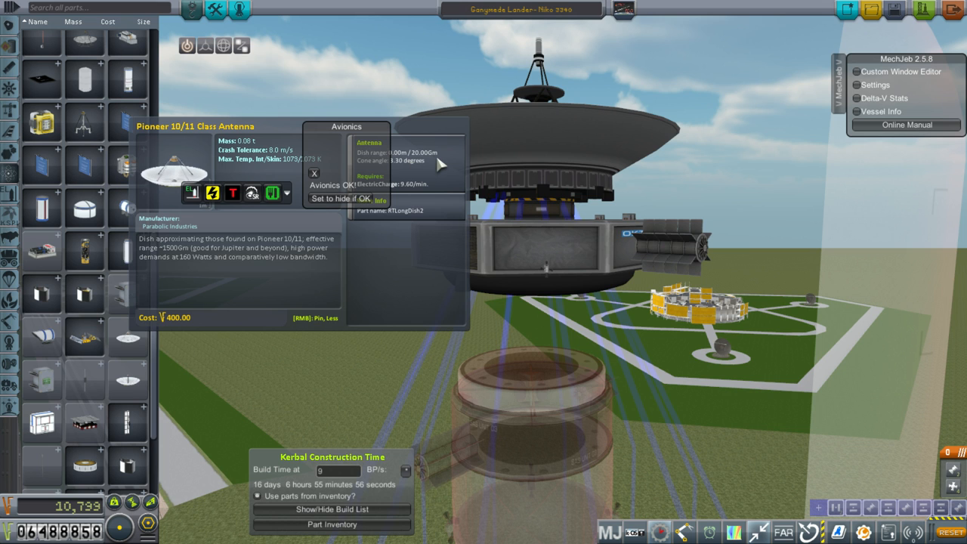
- Browse the antenna parts list to compare the Pioneer 10/11 antenna and Comlar dish specs
scroll(down, 3)
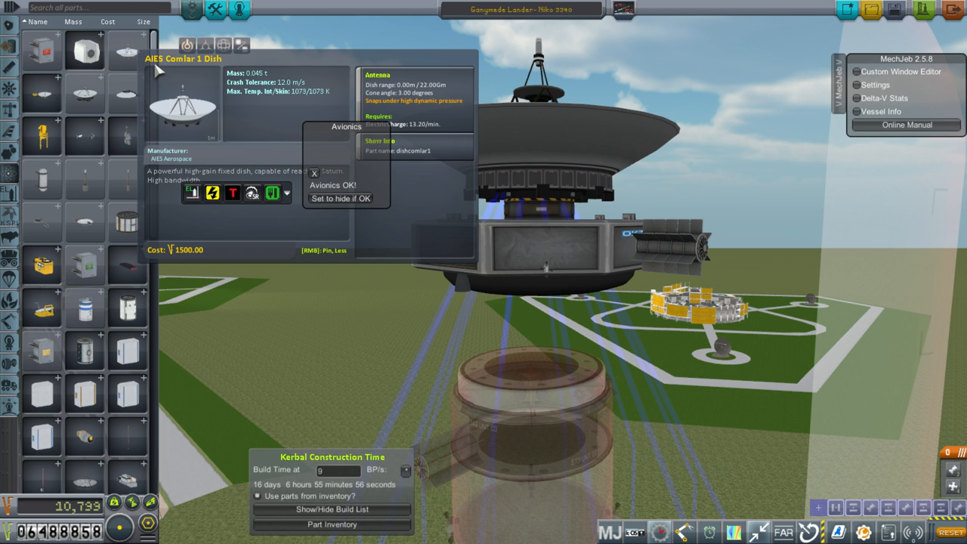
mouse_move(259, 83)
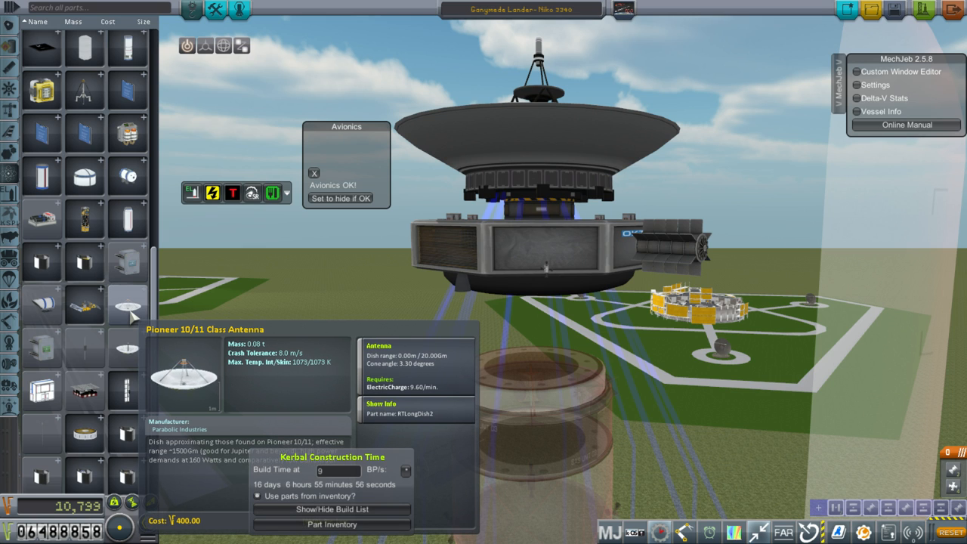
mouse_move(133, 302)
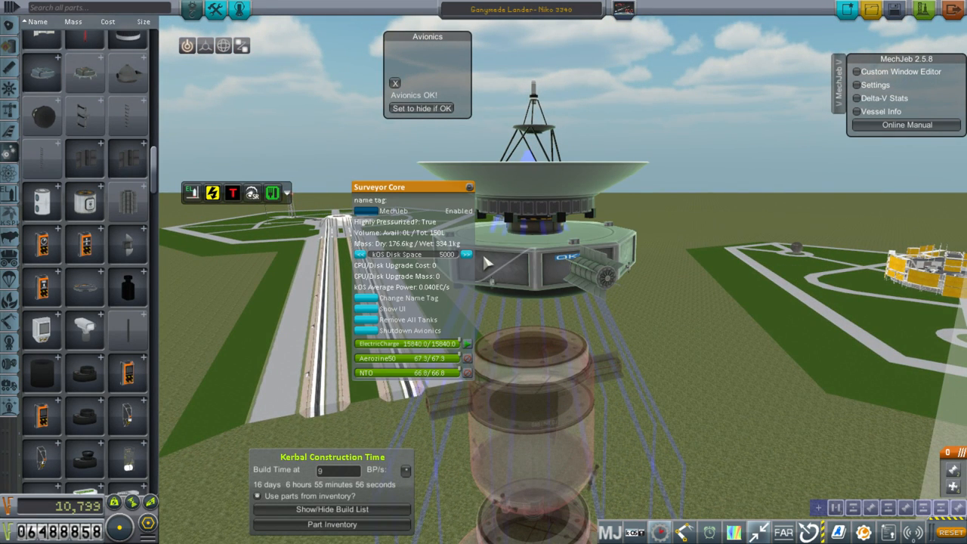
mouse_move(556, 253)
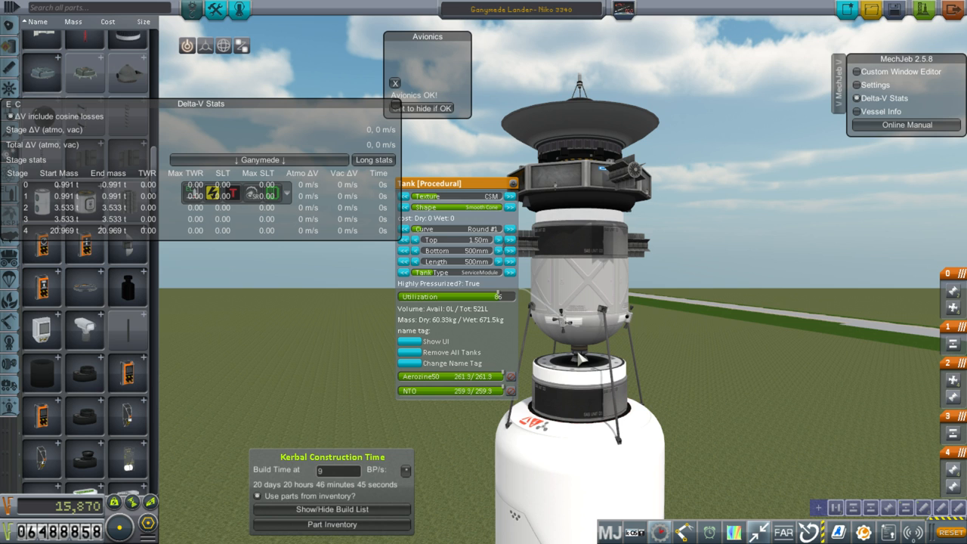
mouse_move(586, 357)
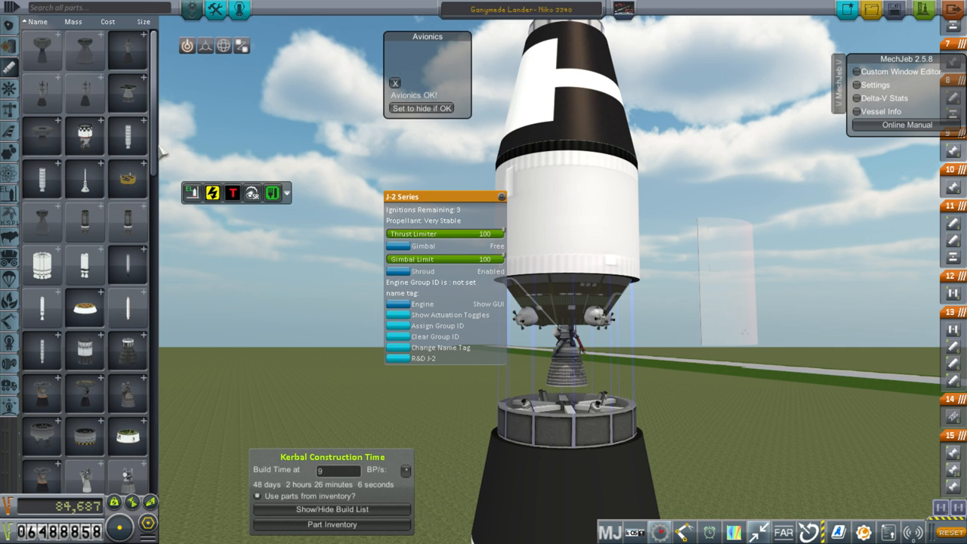
- Review the J-2 engine's thrust, propellant and configuration specifications in the parts list
scroll(down, 3)
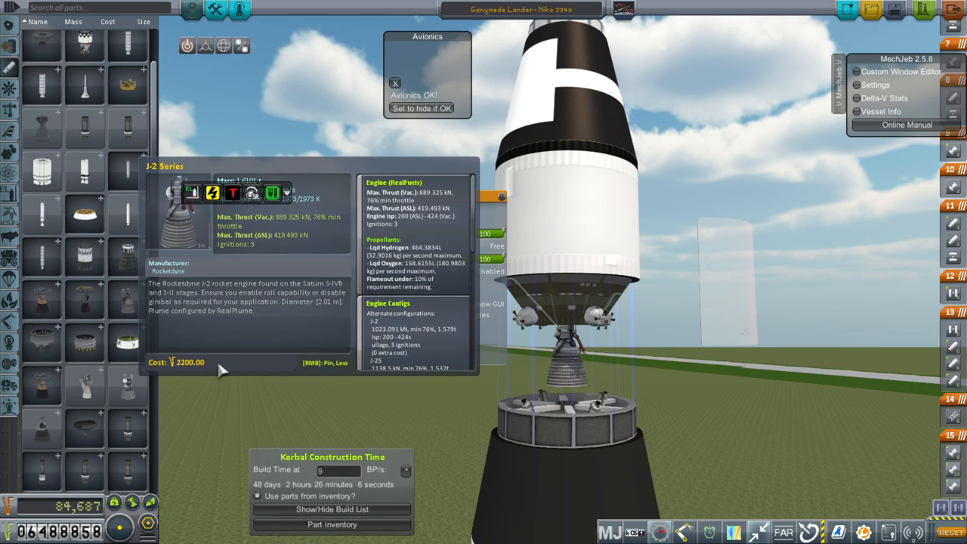
mouse_move(254, 260)
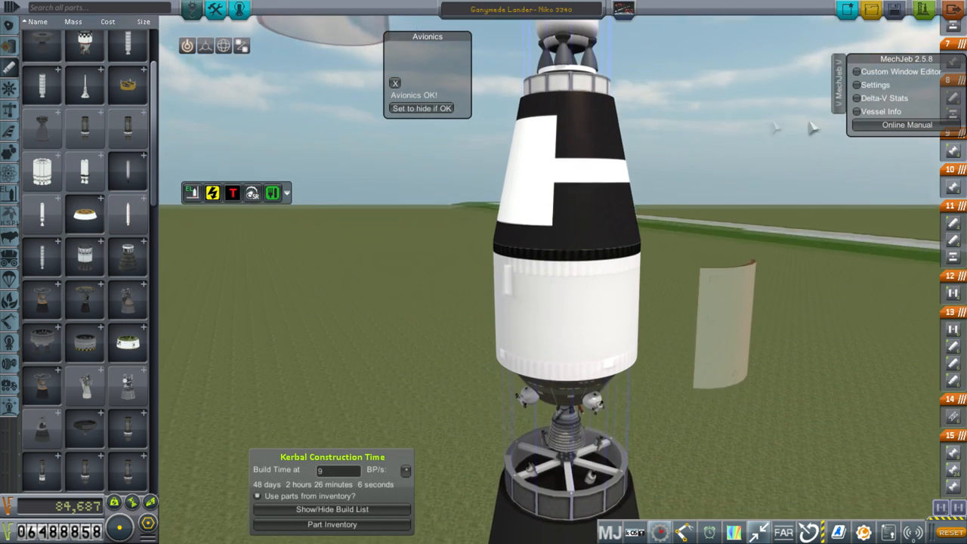
- Enable MechJeb Delta-V Stats to show the per-stage delta-v table, about 16598 m/s total
click(867, 100)
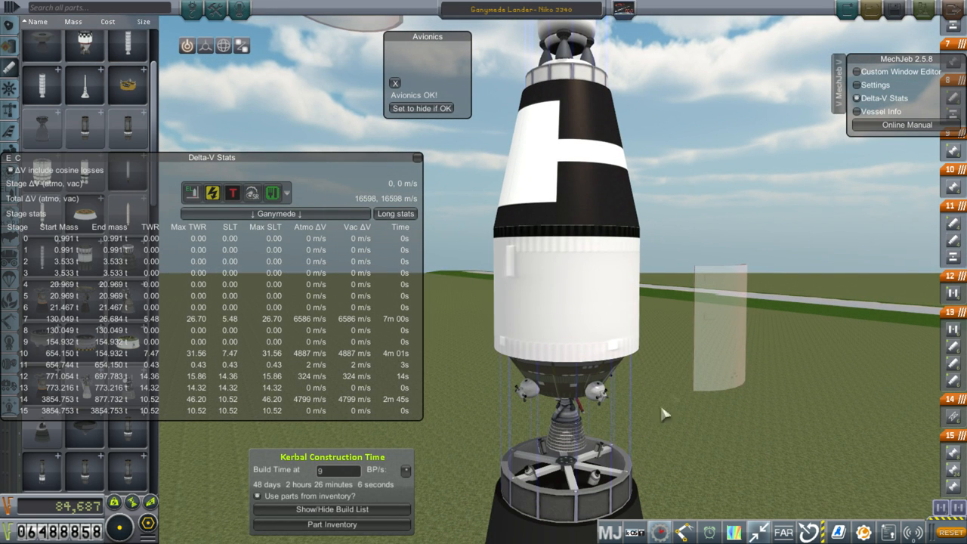
mouse_move(662, 408)
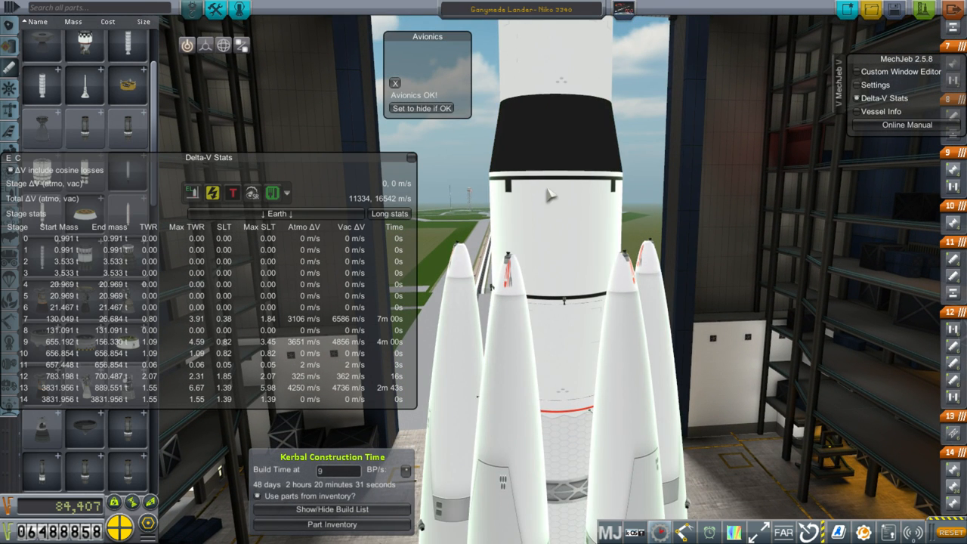
mouse_move(537, 197)
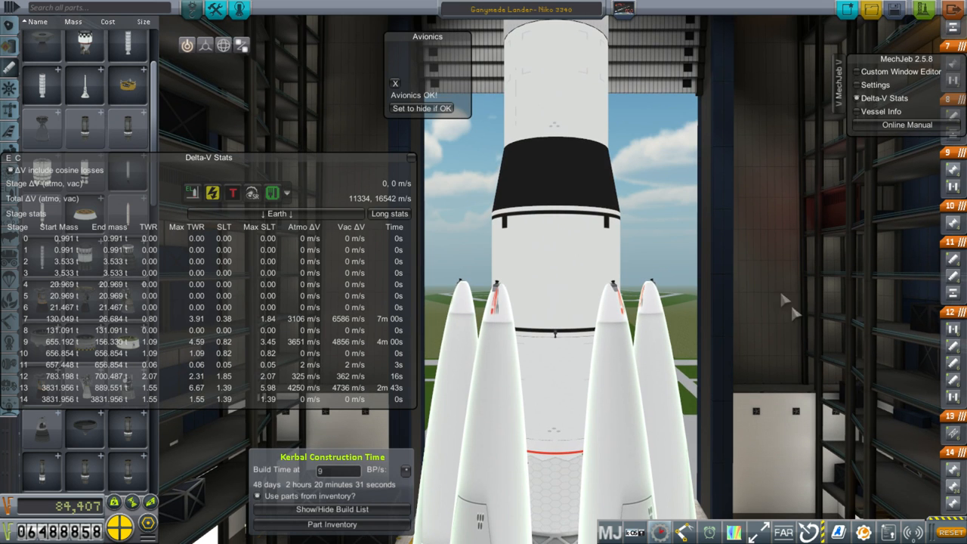
mouse_move(846, 108)
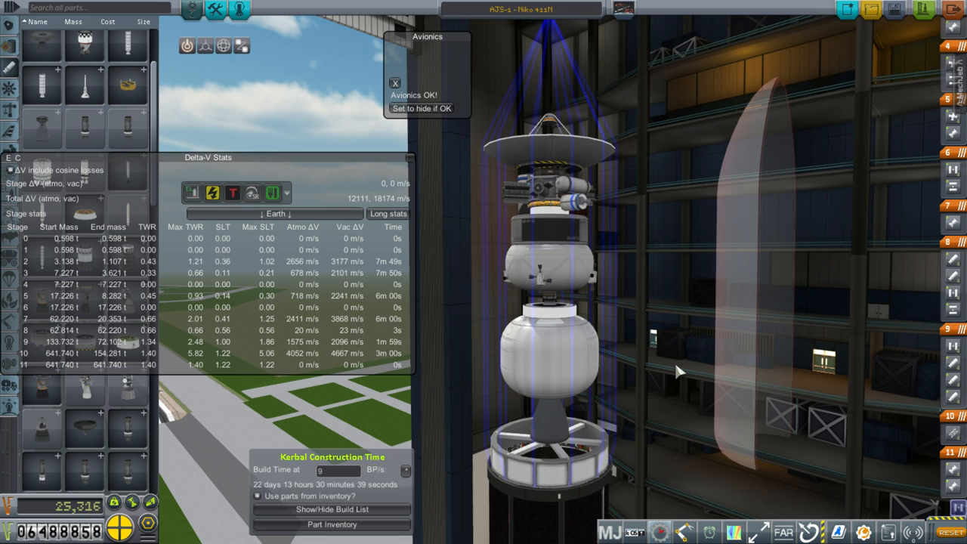
mouse_move(674, 305)
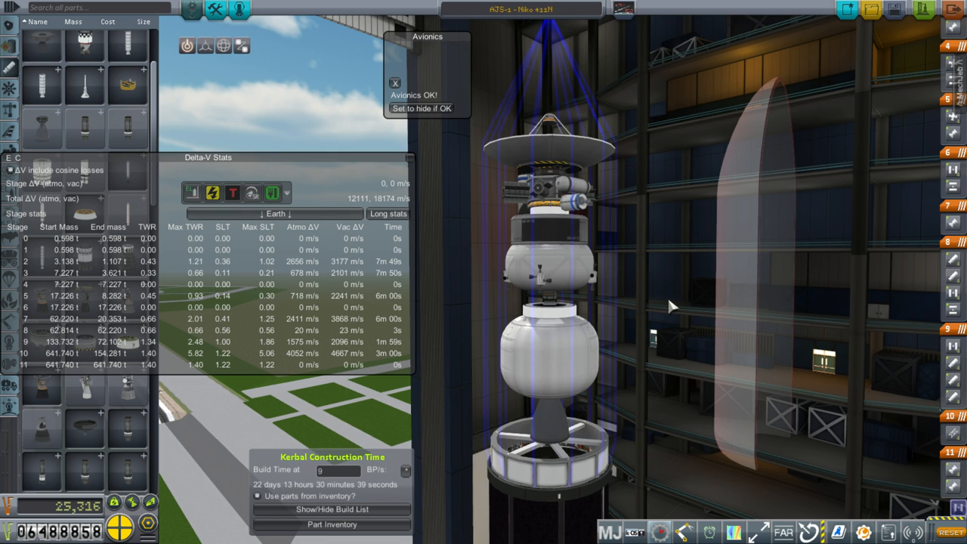
mouse_move(508, 48)
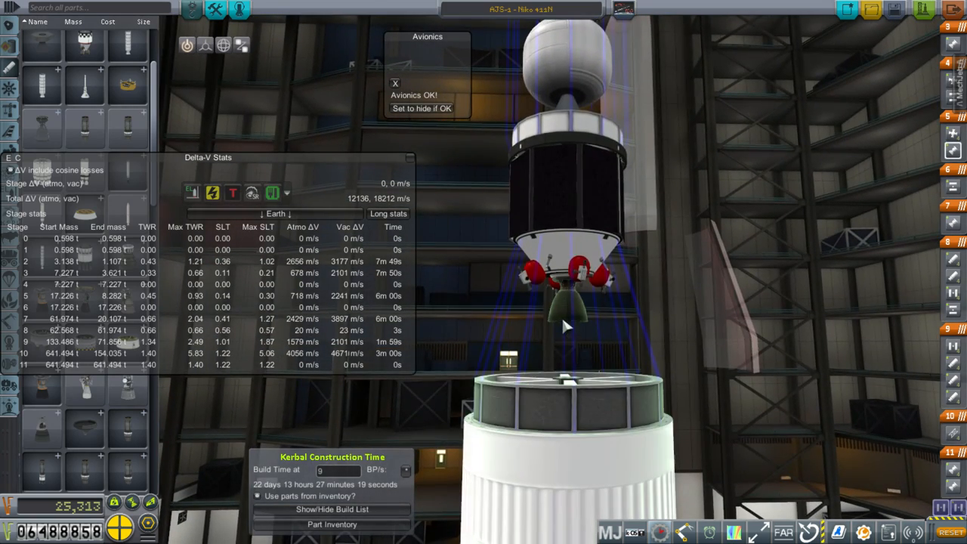
right_click(566, 302)
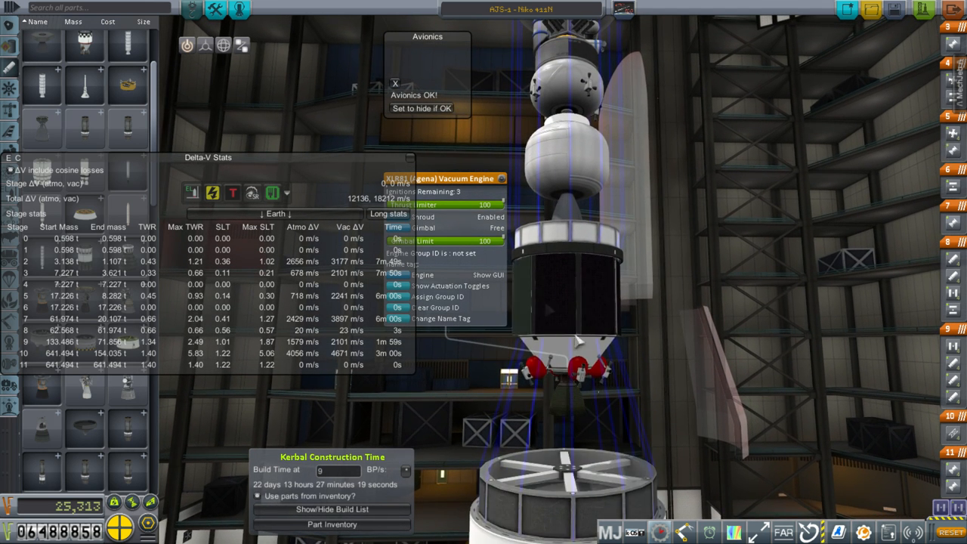
mouse_move(602, 333)
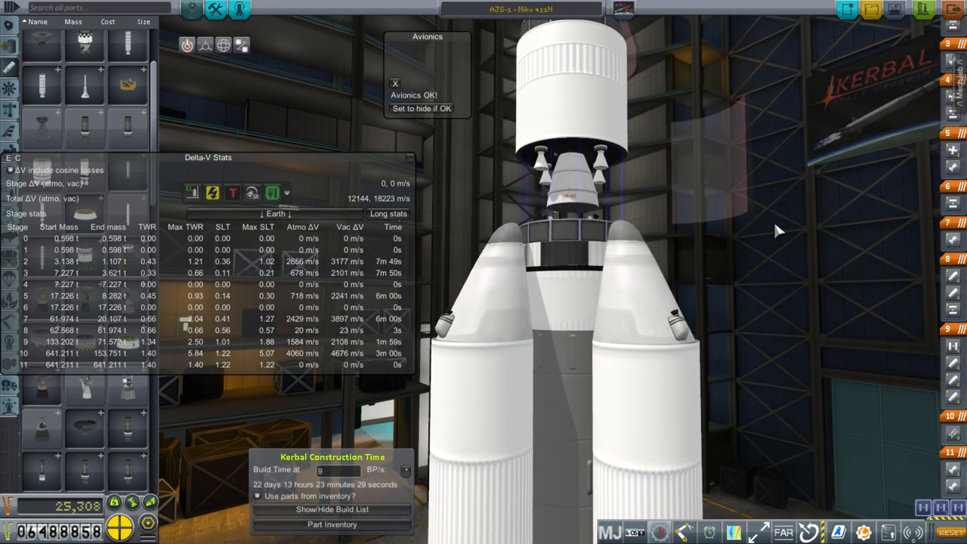
mouse_move(656, 211)
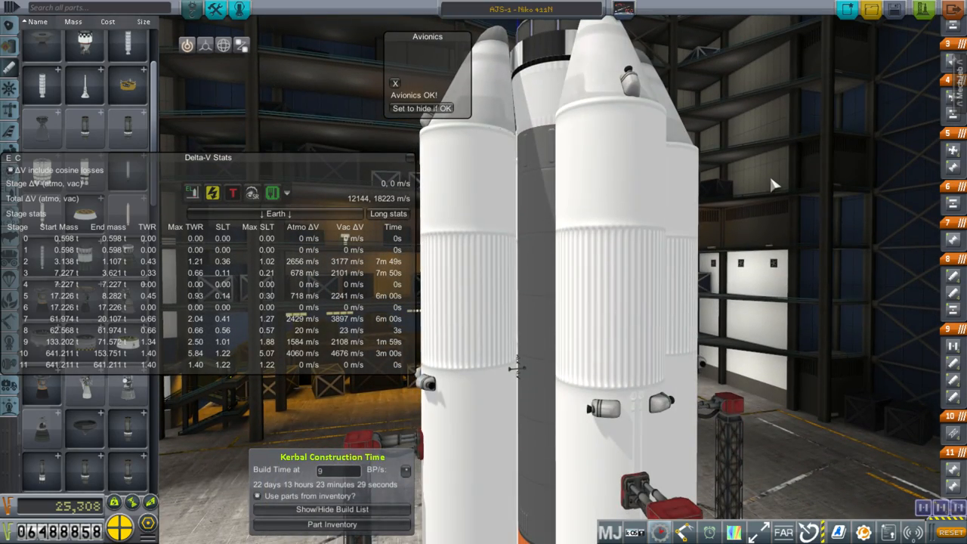
mouse_move(773, 195)
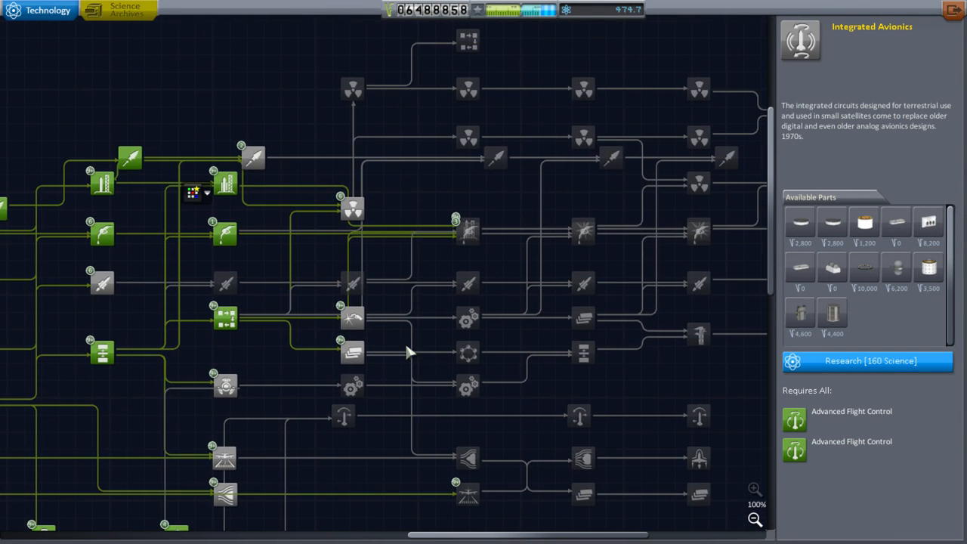
- Compare the Merlin engines unlocked by the Advanced Rocketry and Modern Rocketry tech nodes
click(414, 272)
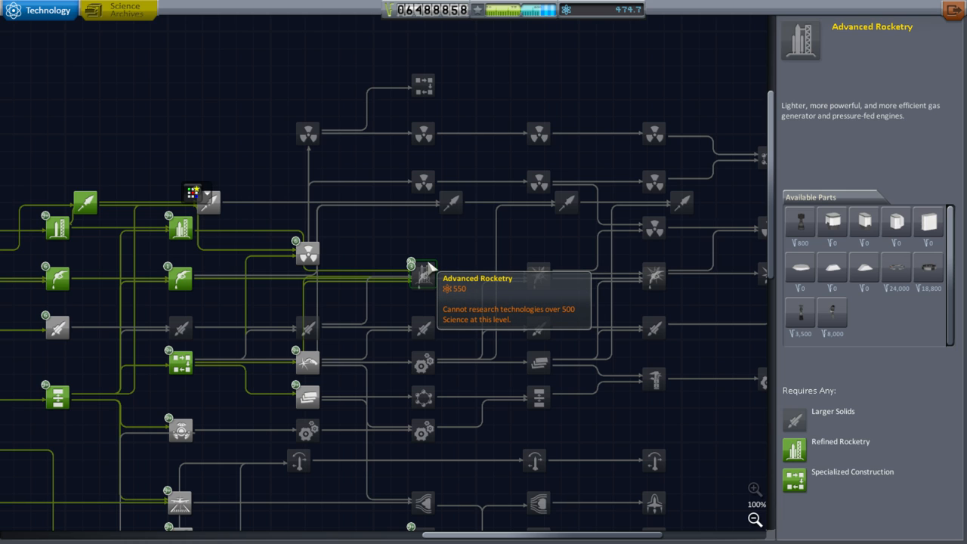
mouse_move(251, 294)
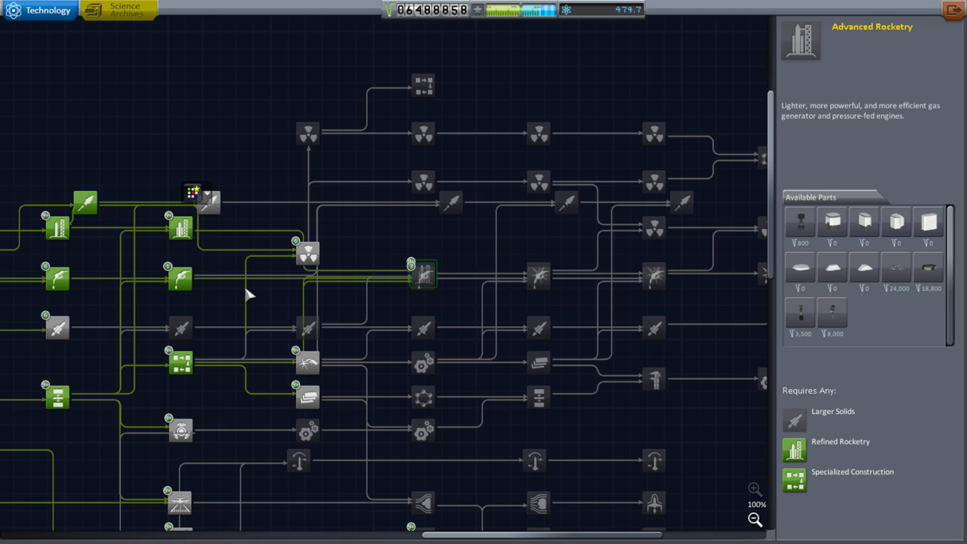
mouse_move(423, 275)
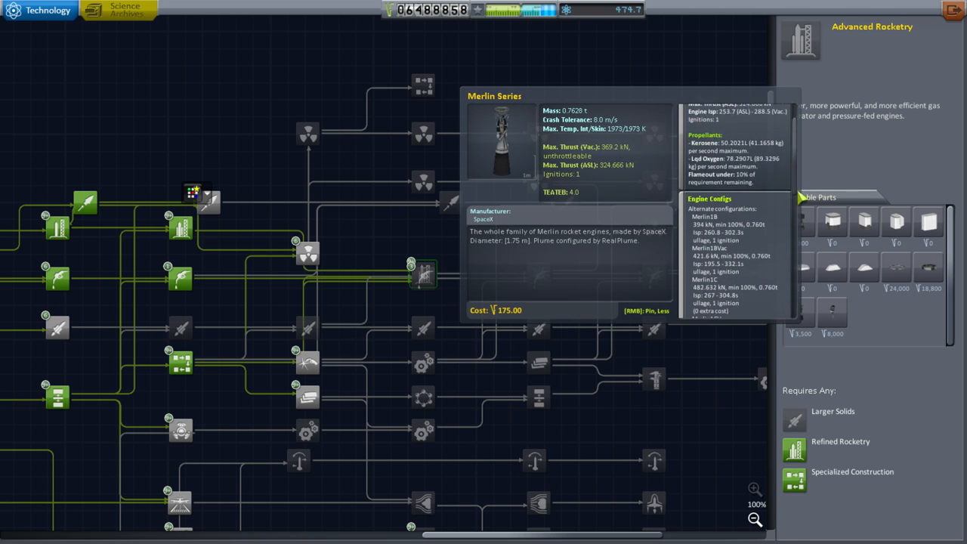
scroll(down, 3)
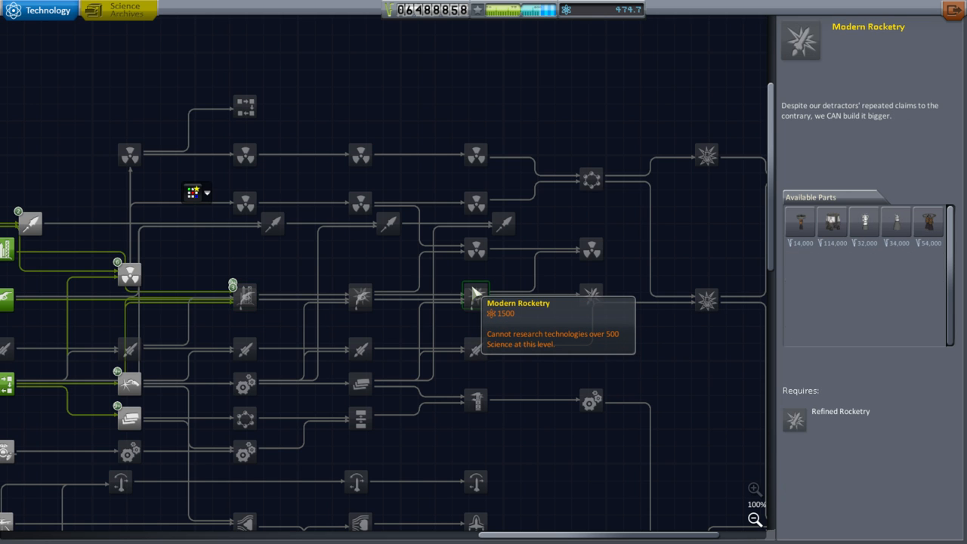
mouse_move(897, 227)
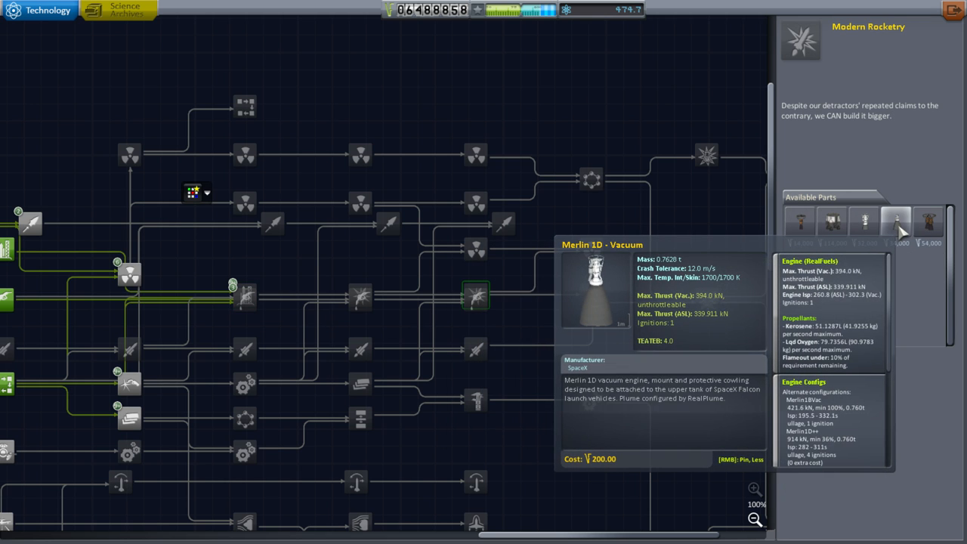
mouse_move(874, 234)
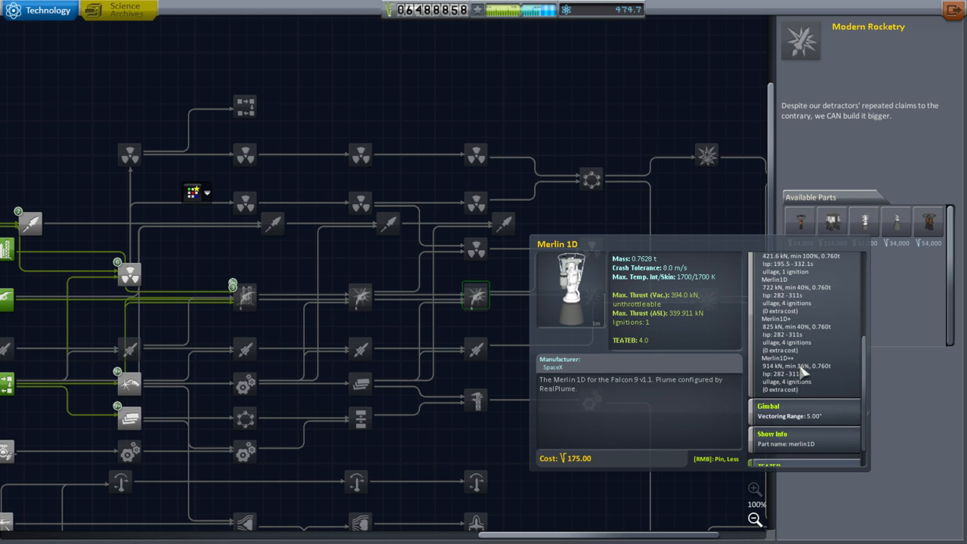
mouse_move(807, 385)
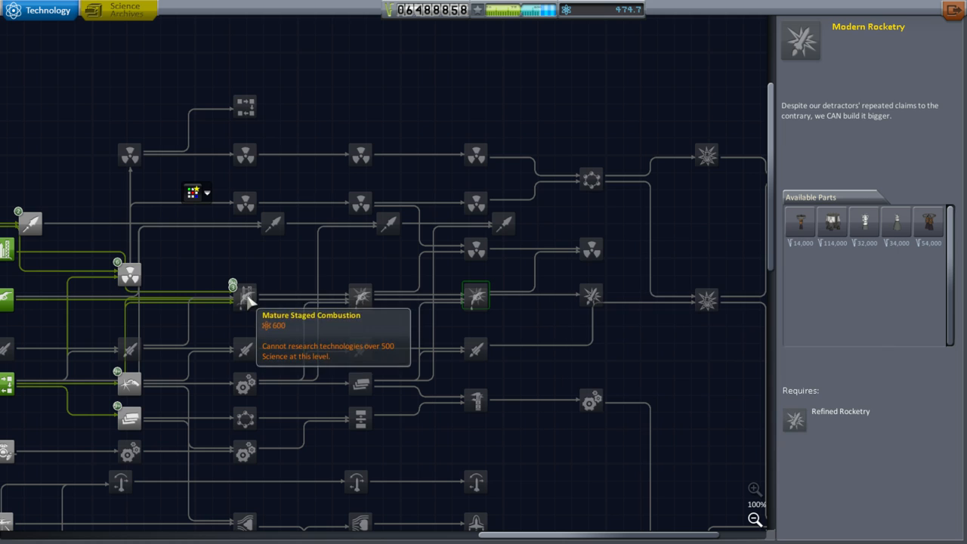
click(245, 295)
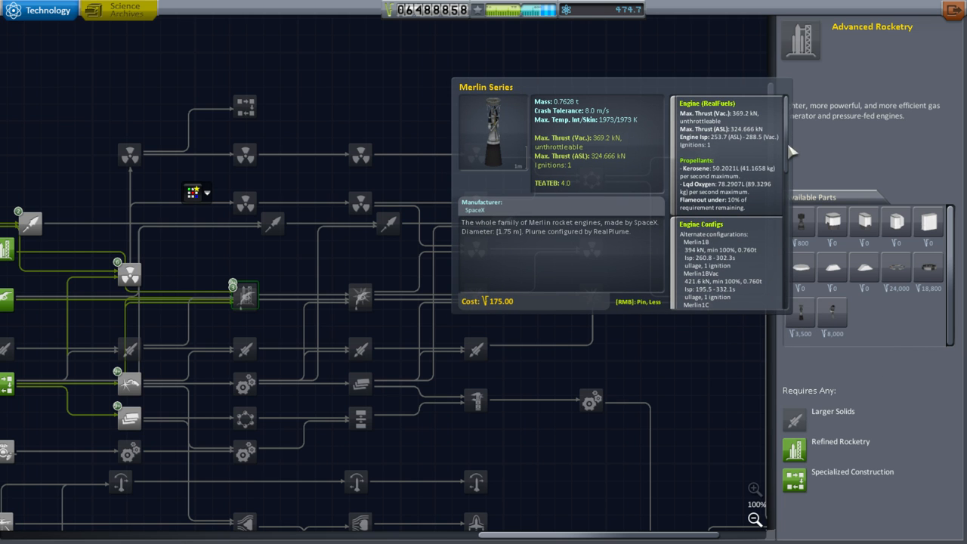
scroll(down, 3)
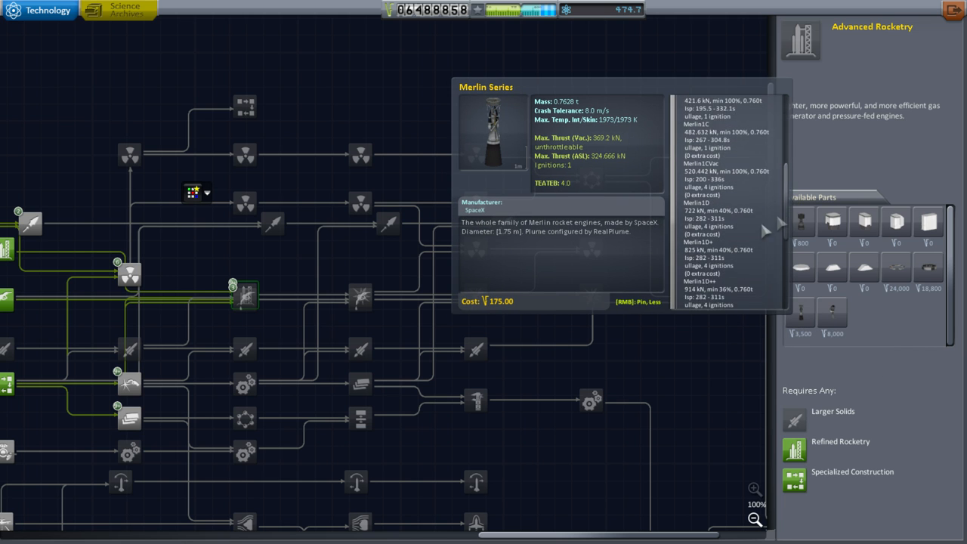
mouse_move(476, 302)
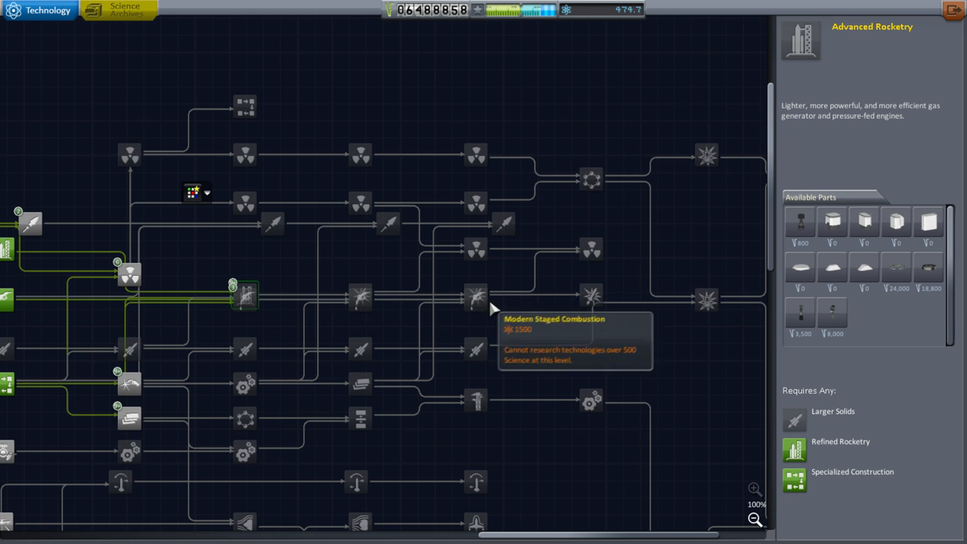
mouse_move(799, 269)
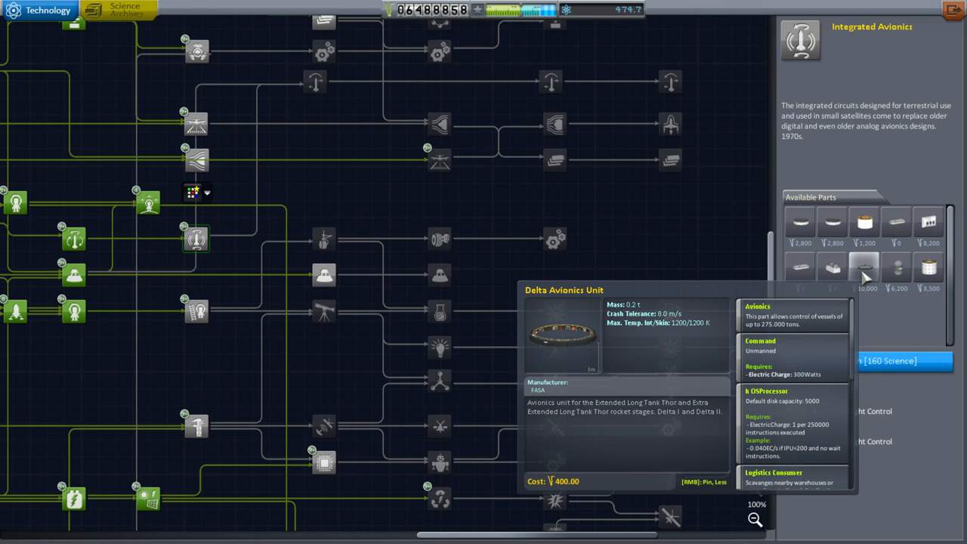
mouse_move(833, 302)
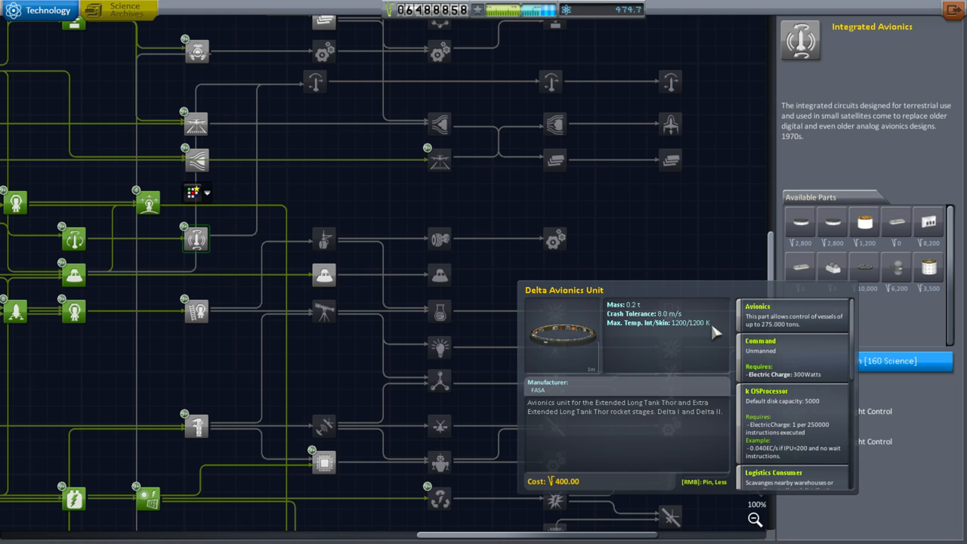
mouse_move(722, 341)
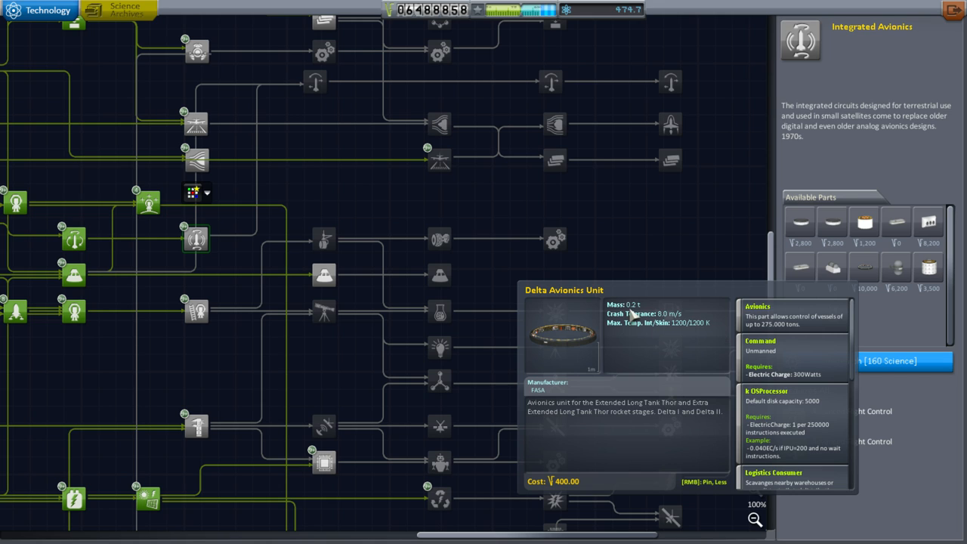
mouse_move(769, 341)
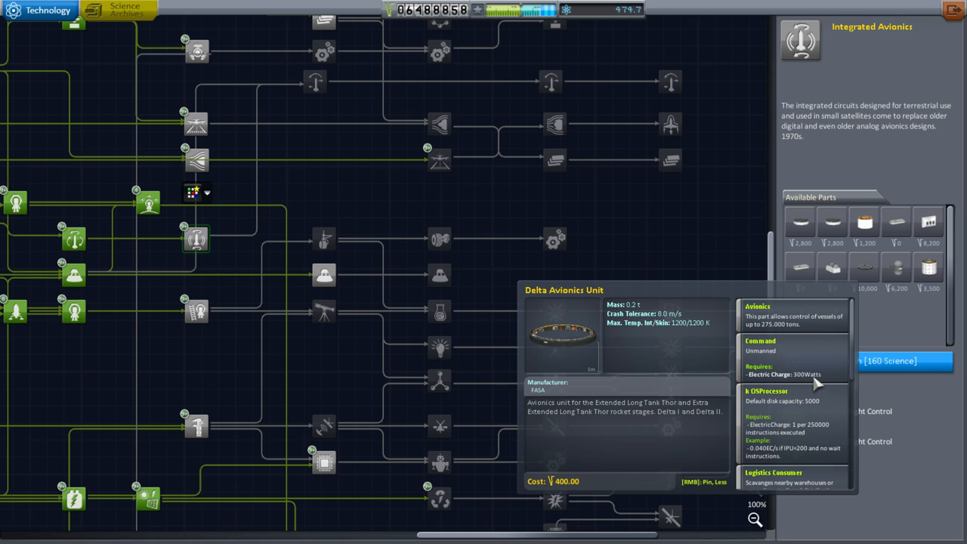
mouse_move(713, 399)
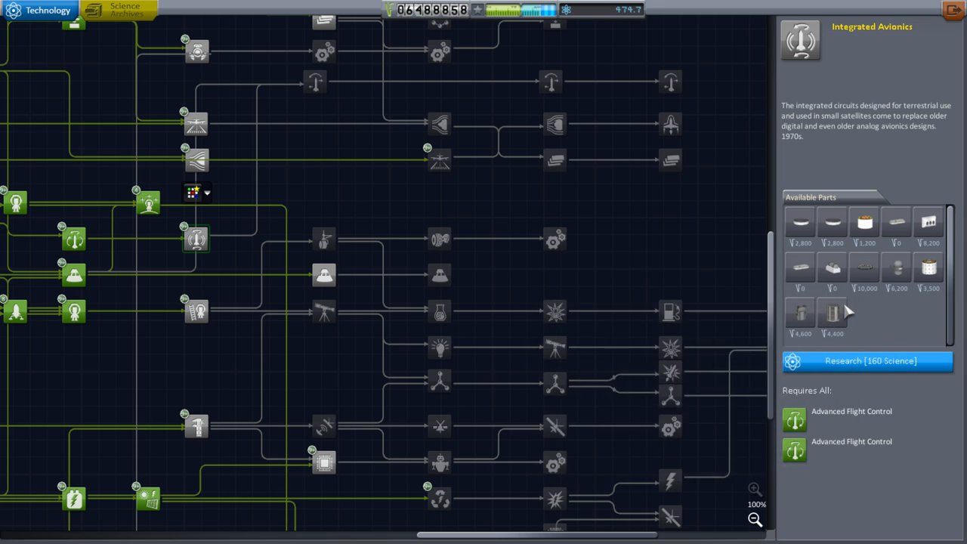
mouse_move(865, 227)
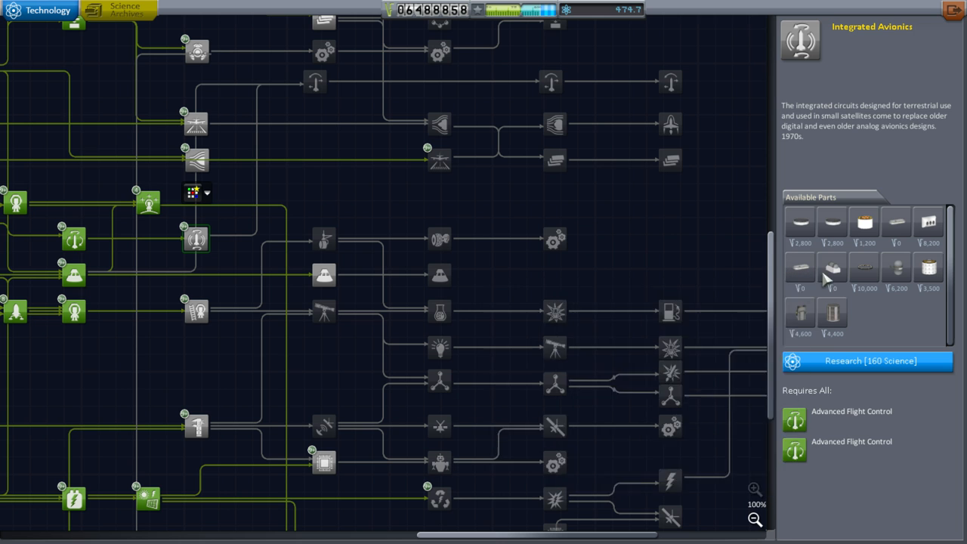
mouse_move(894, 269)
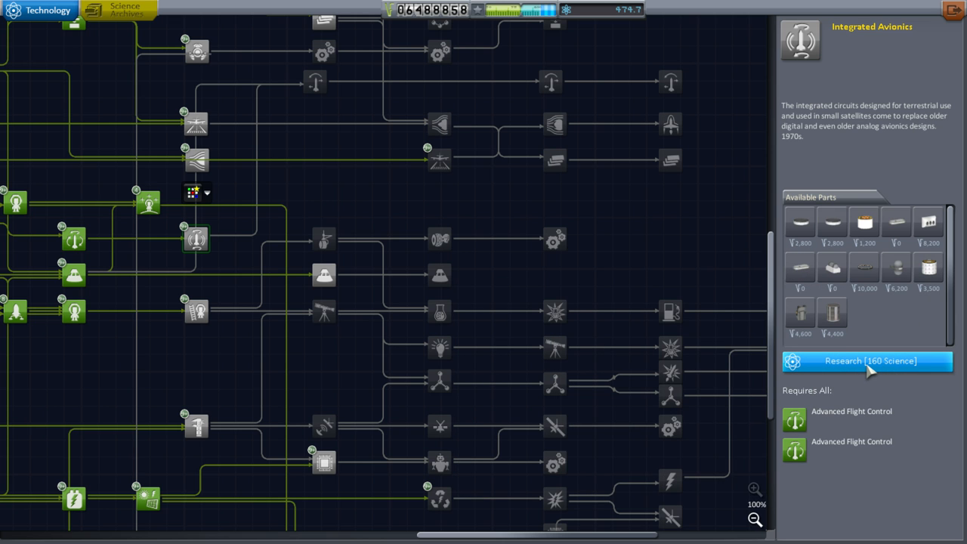
- Research Integrated Avionics for 160 Science, then view the Electronics node's parts
click(869, 361)
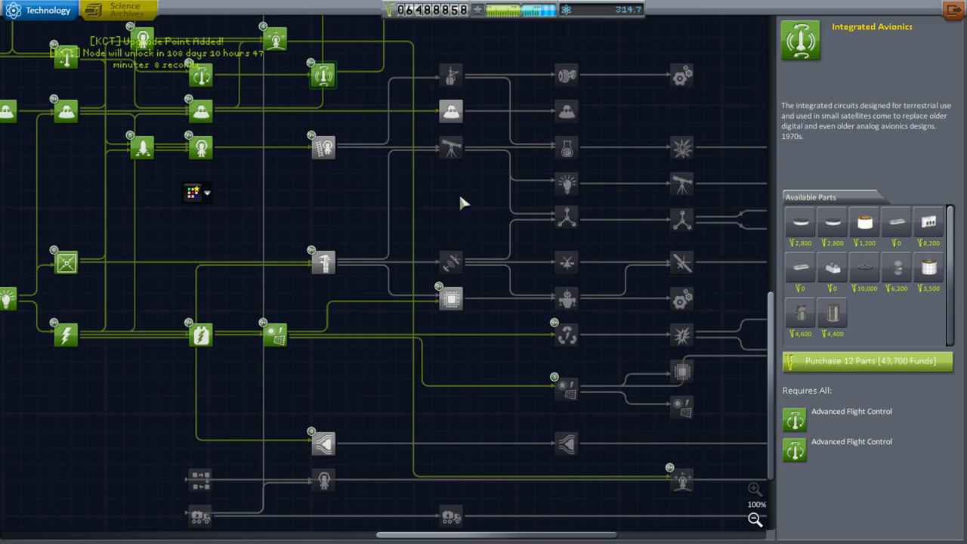
click(453, 297)
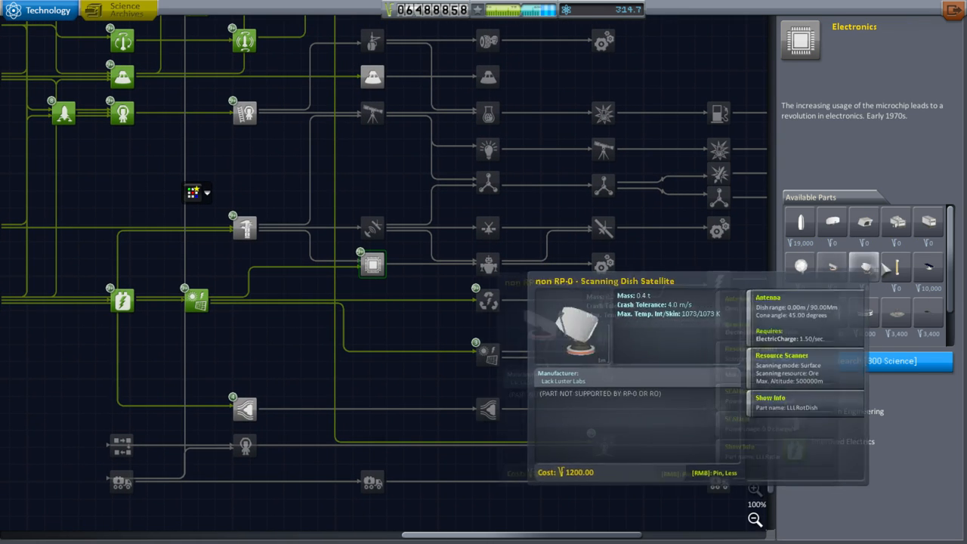
mouse_move(931, 266)
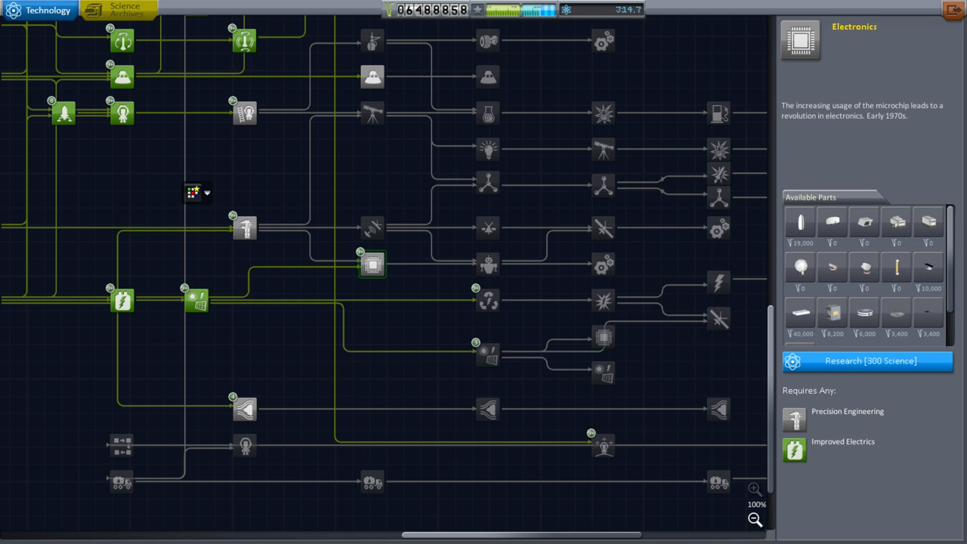
mouse_move(864, 272)
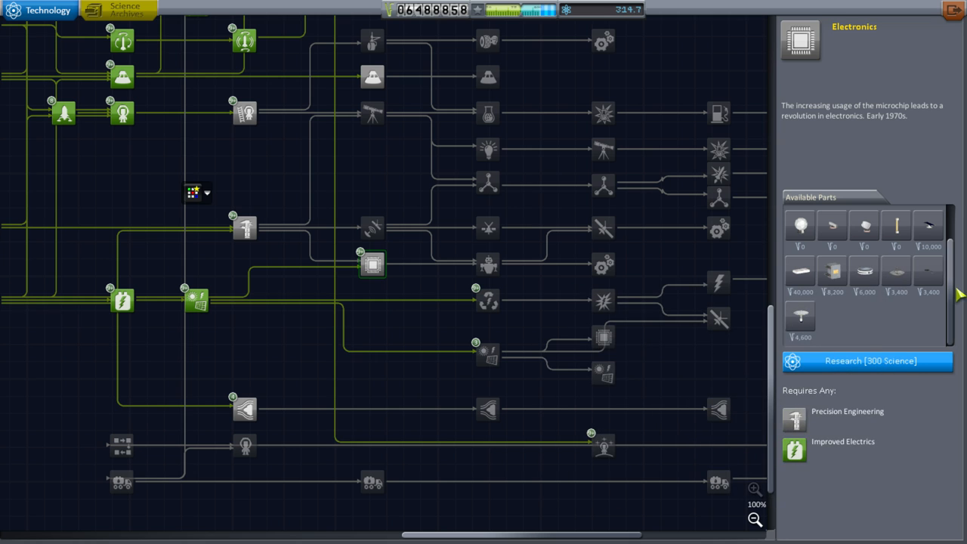
mouse_move(835, 225)
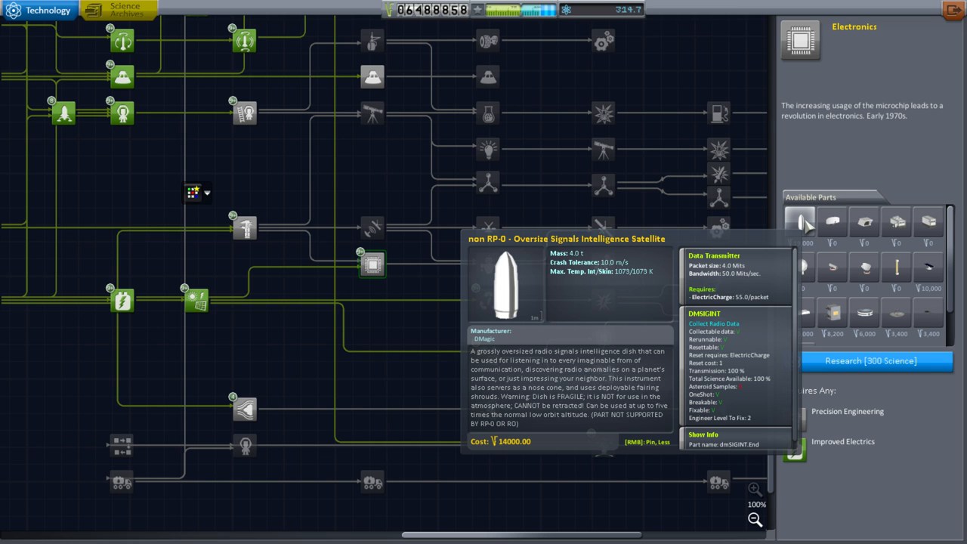
mouse_move(865, 225)
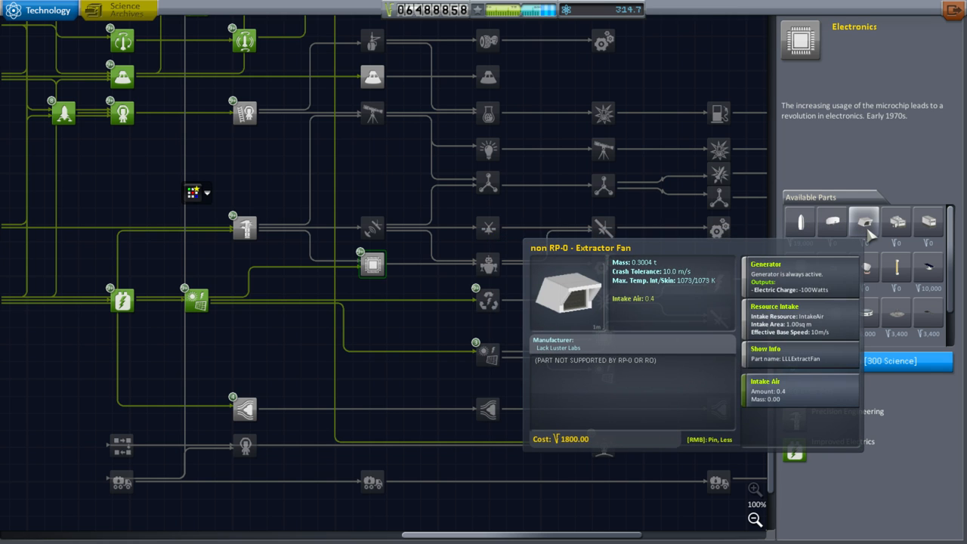
mouse_move(420, 337)
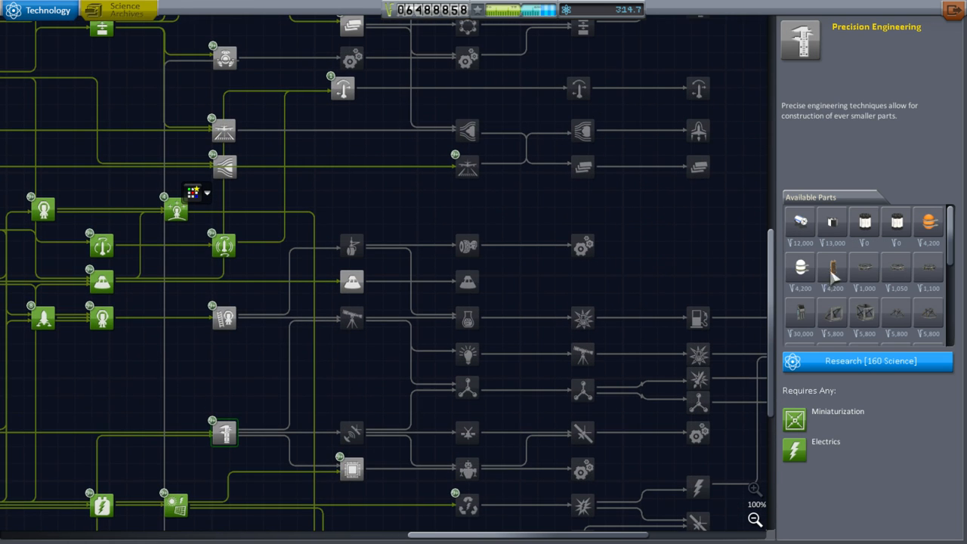
scroll(down, 3)
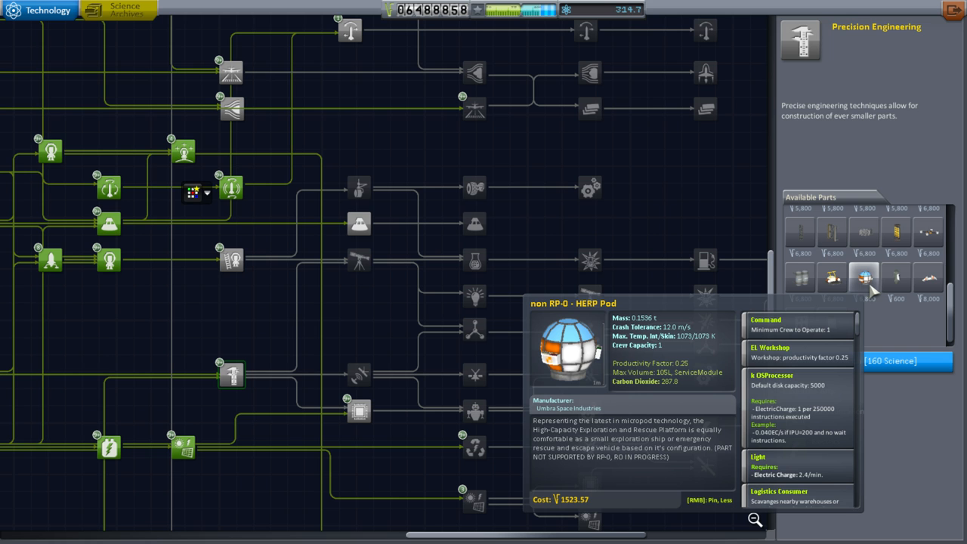
mouse_move(831, 275)
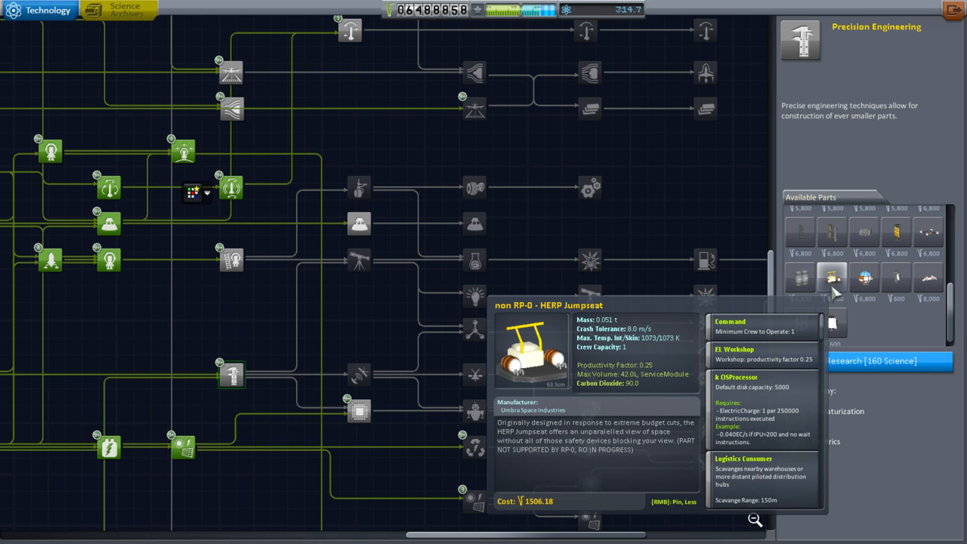
mouse_move(896, 284)
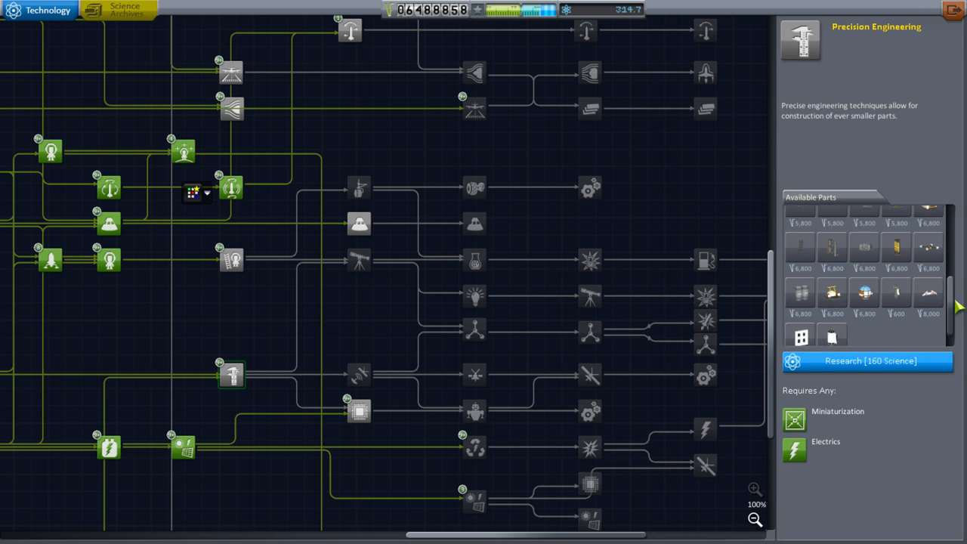
mouse_move(934, 285)
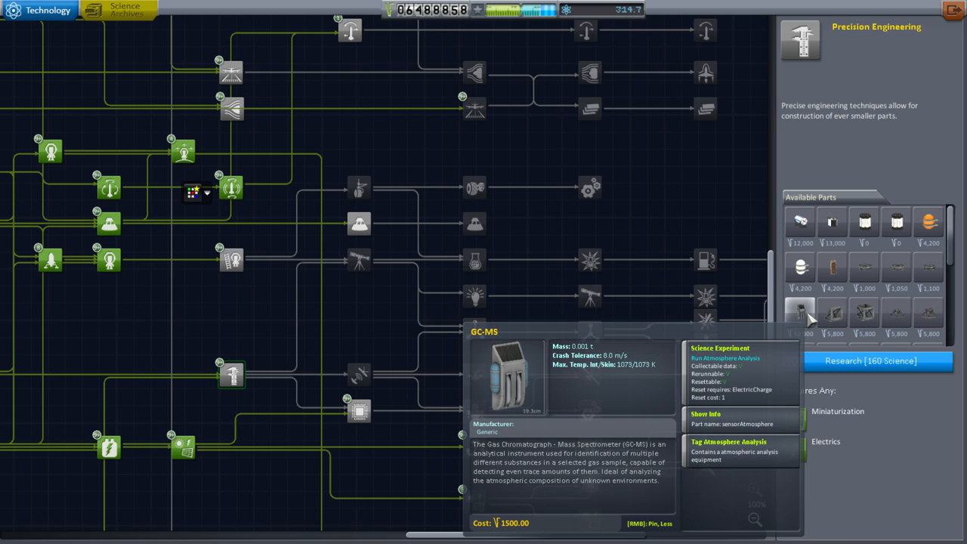
mouse_move(635, 57)
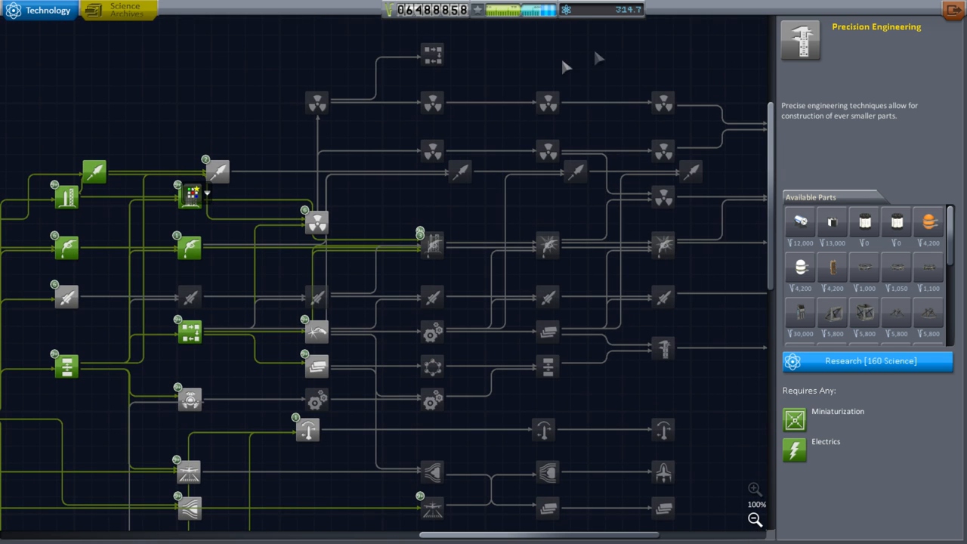
mouse_move(952, 11)
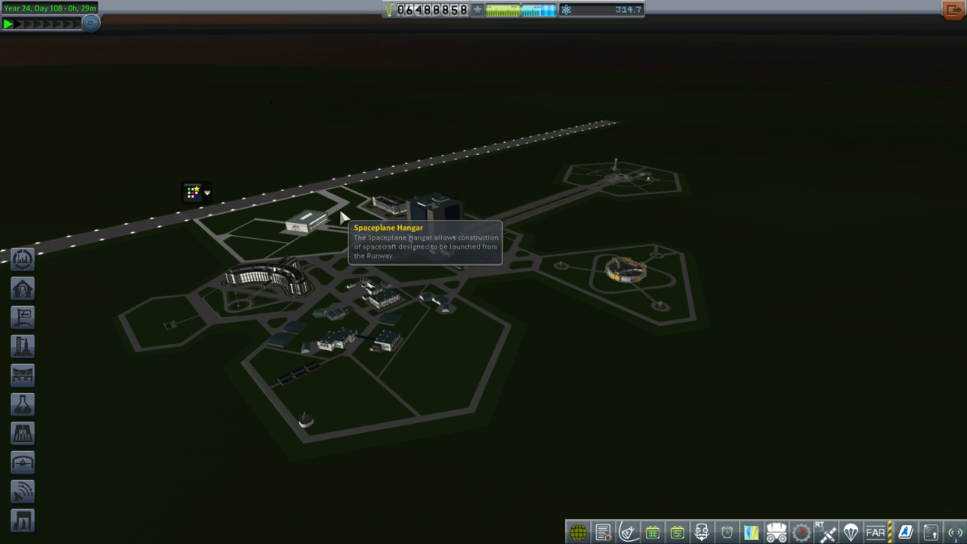
mouse_move(563, 411)
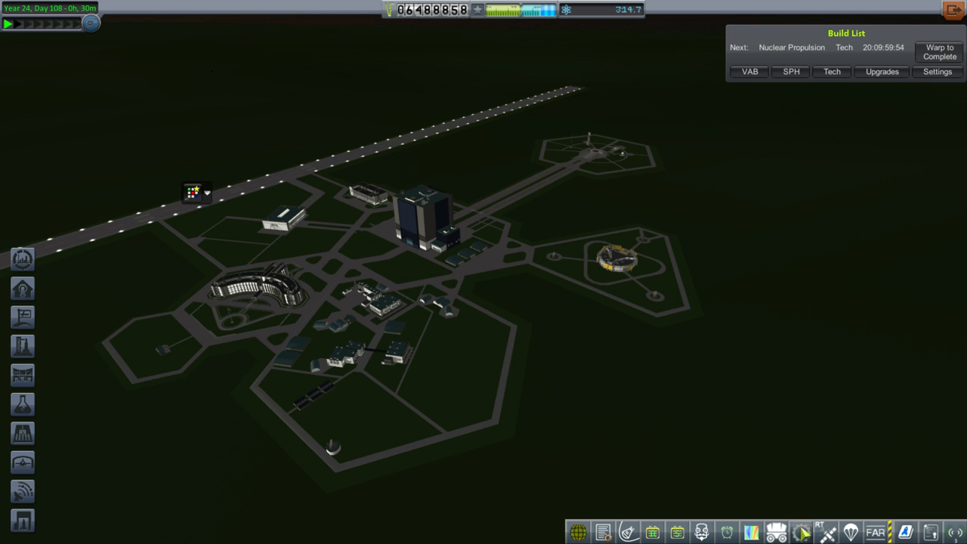
- Show the VAB storage build list with the Ganymede Lander and the Earth-to-Jupiter transfer planner
click(750, 73)
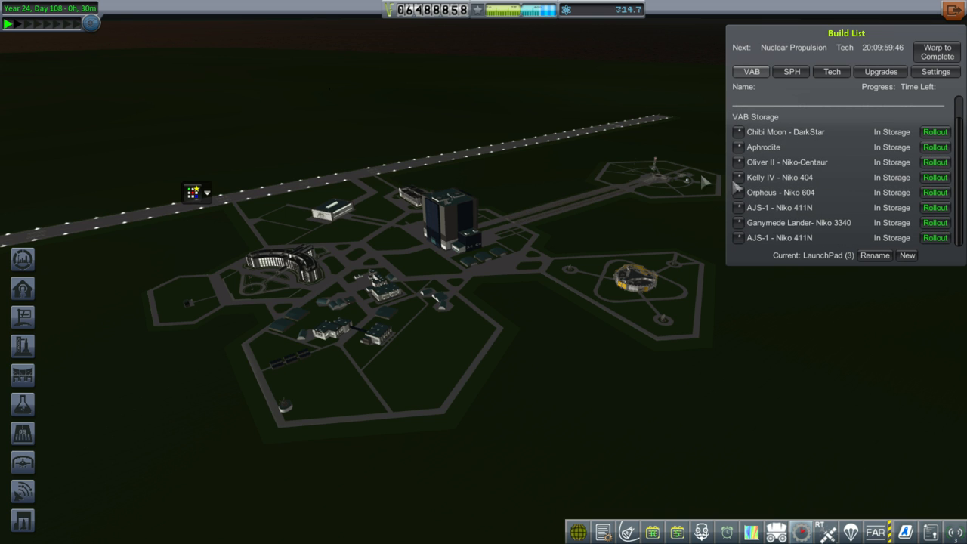
click(734, 532)
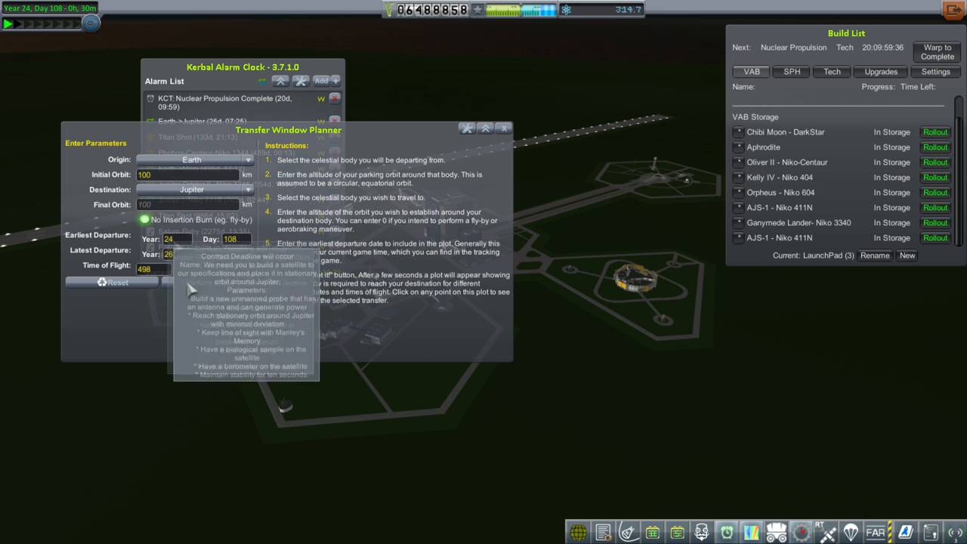
- Roll out the stored Ganymede Lander to the pad and launch it
click(208, 283)
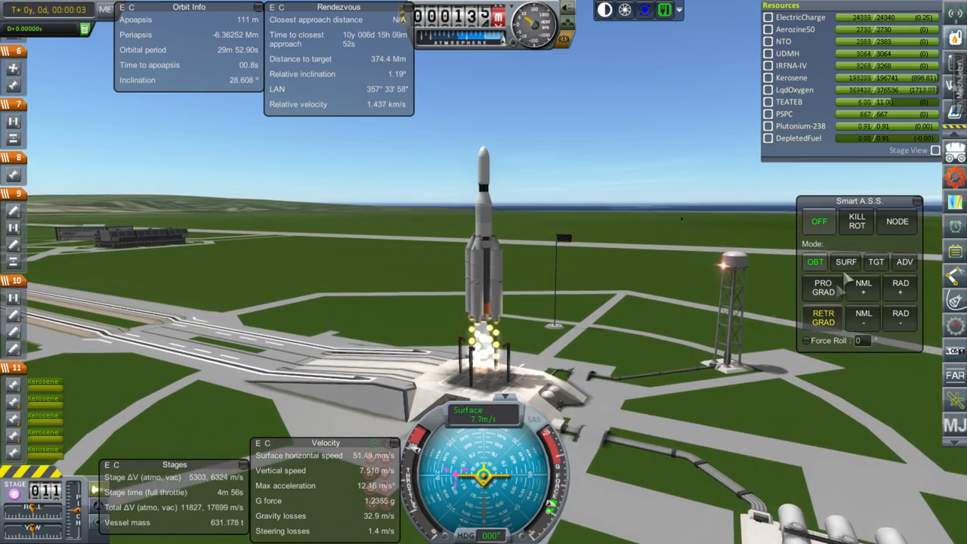
- Set Smart A.S.S. to hold a surface heading of 90 for the climb
click(846, 263)
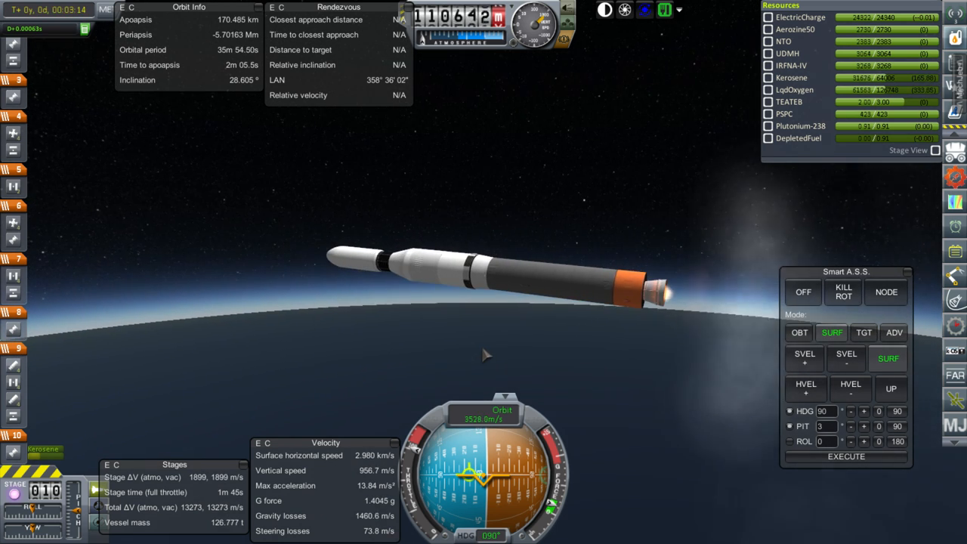
mouse_move(556, 340)
text(10)
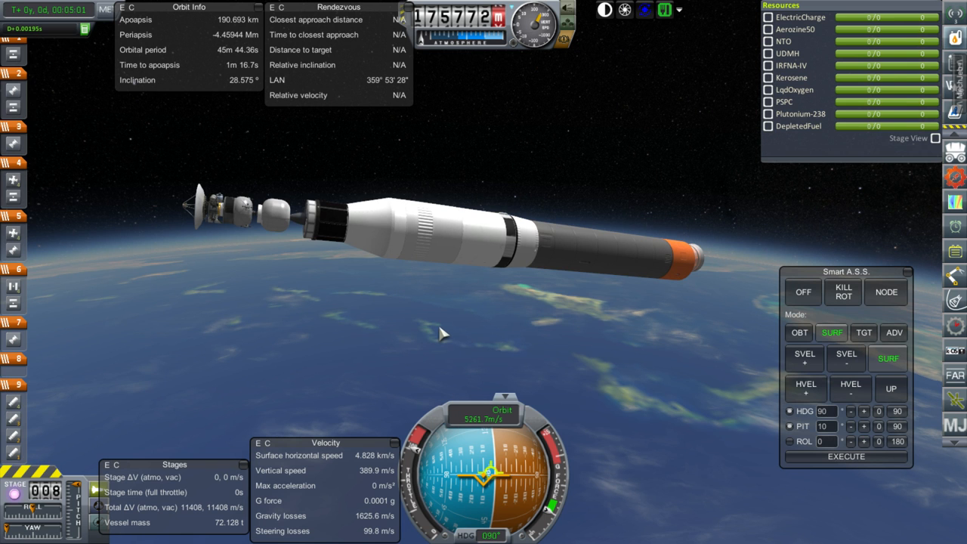
- Separate the spent core stage, leaving the upper stage climbing toward orbit
key(space)
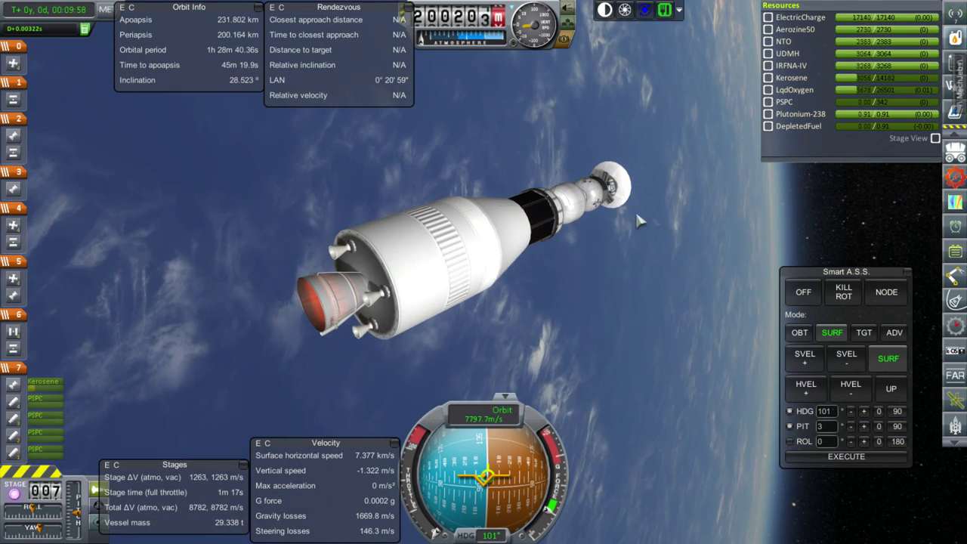
mouse_move(593, 241)
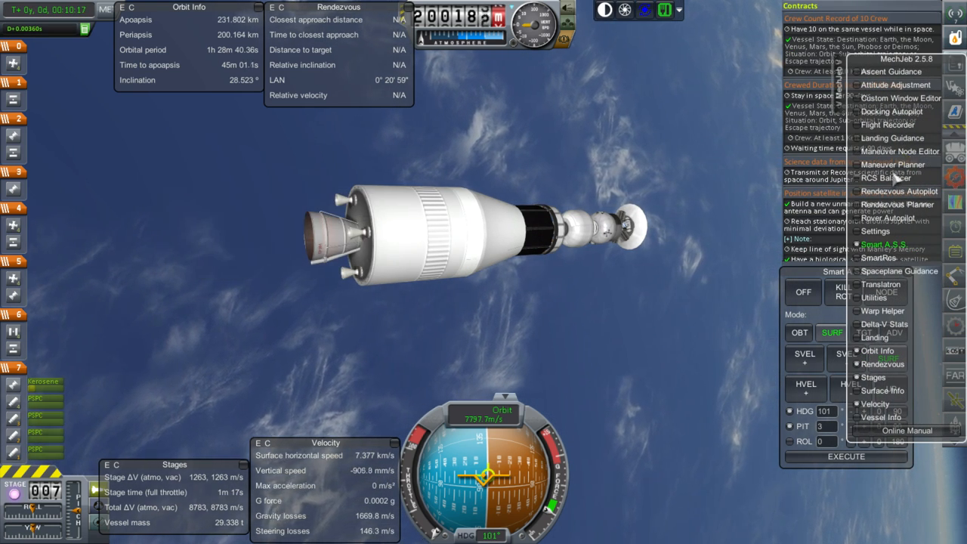
- Plan an advanced porkchop-selected transfer to Jupiter, picking a ~6.667 km/s departure point
click(891, 158)
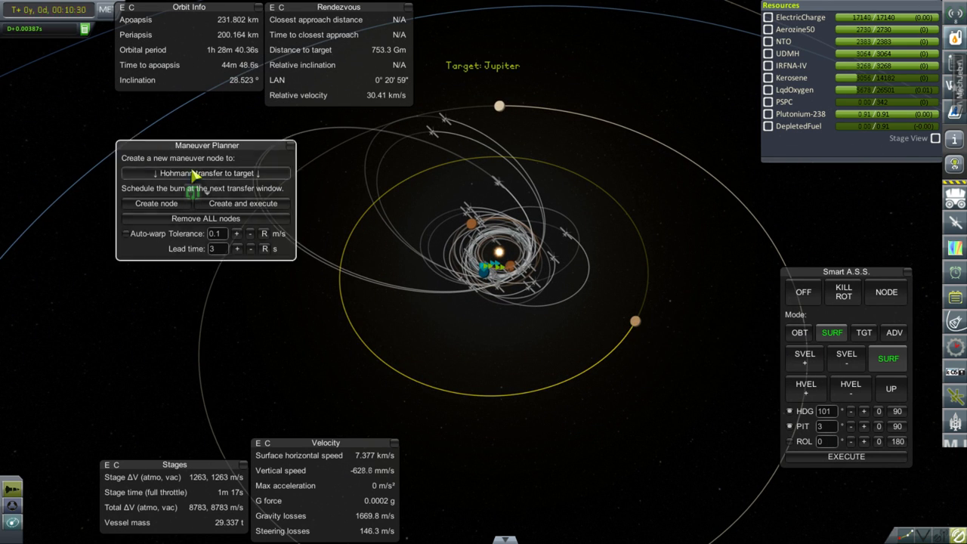
click(205, 172)
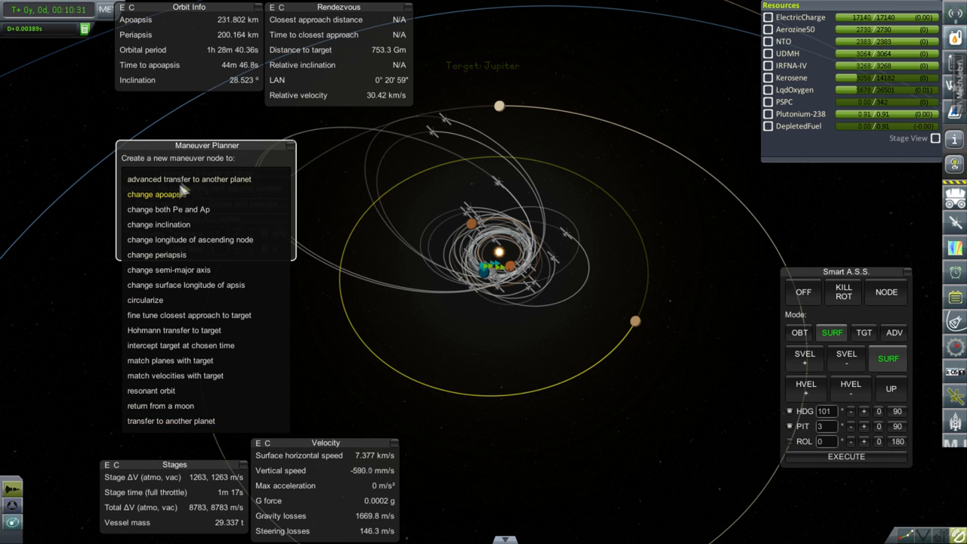
click(189, 178)
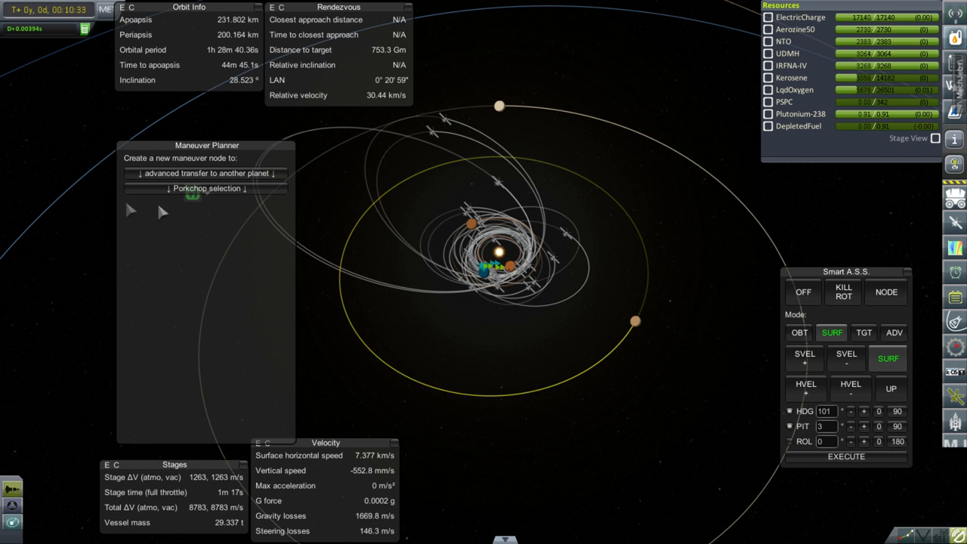
click(205, 187)
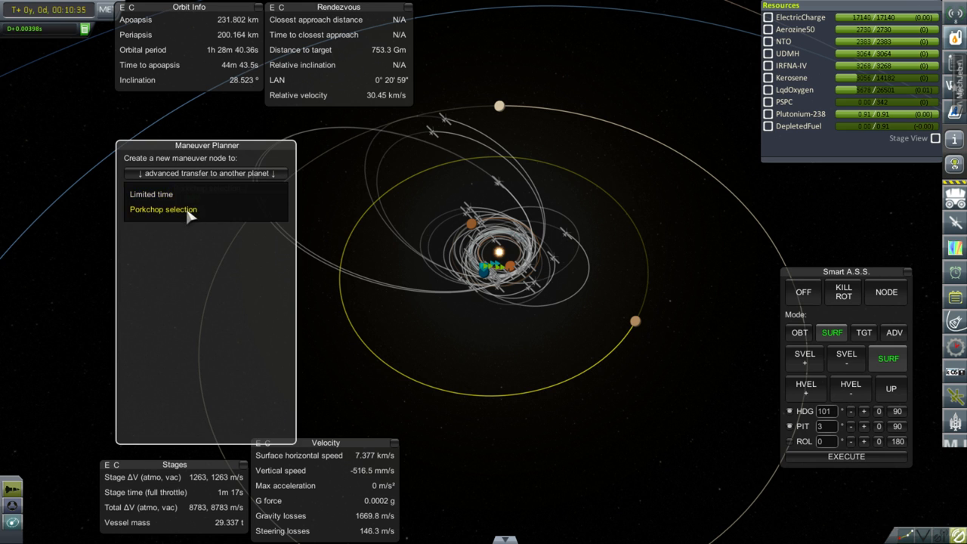
click(164, 208)
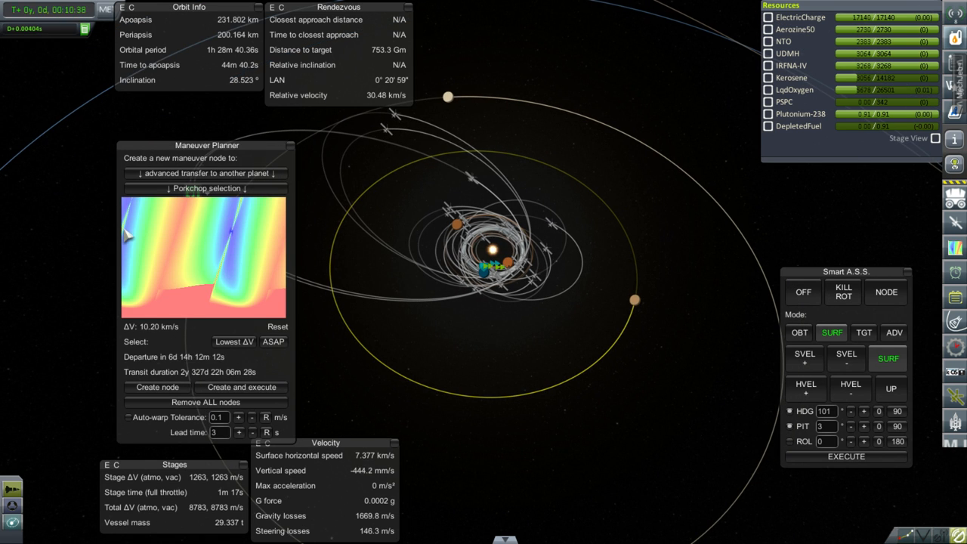
click(273, 341)
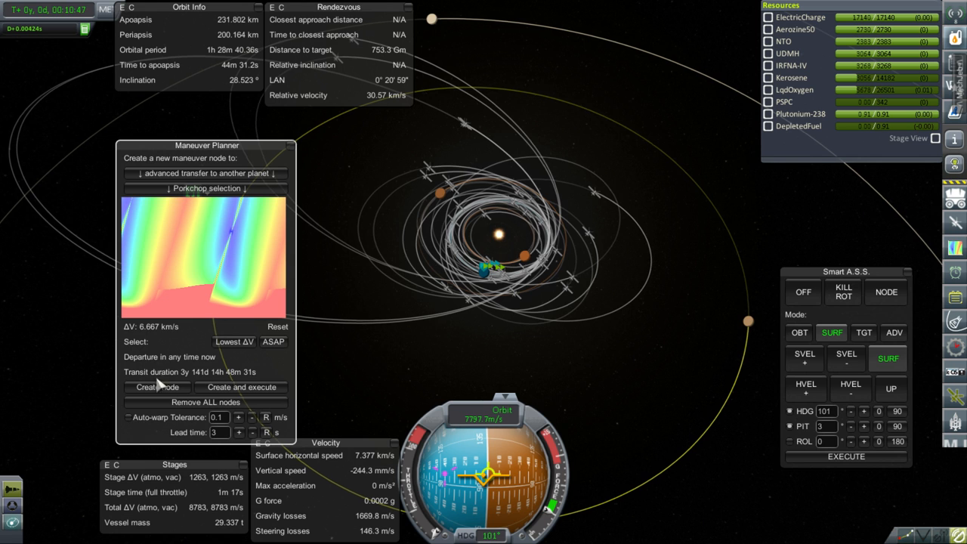
click(157, 387)
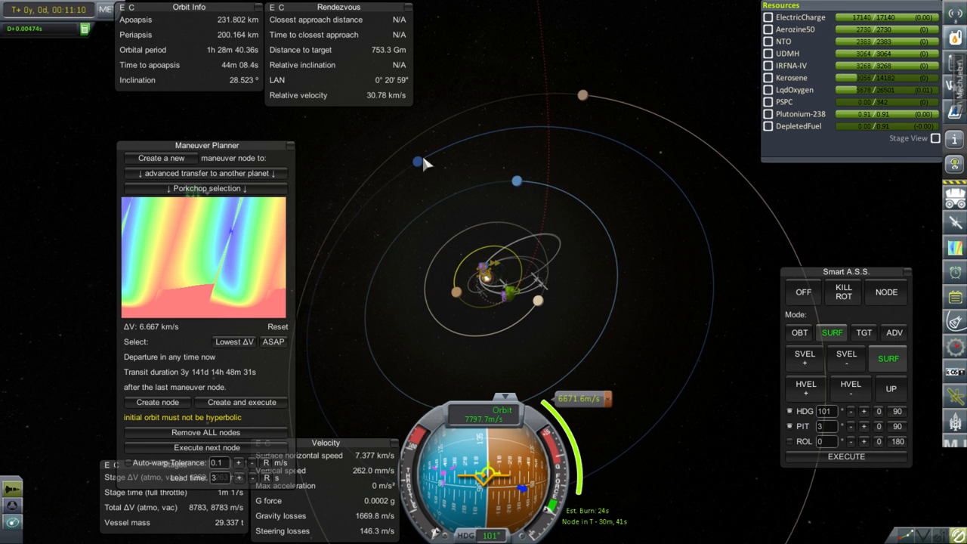
mouse_move(480, 179)
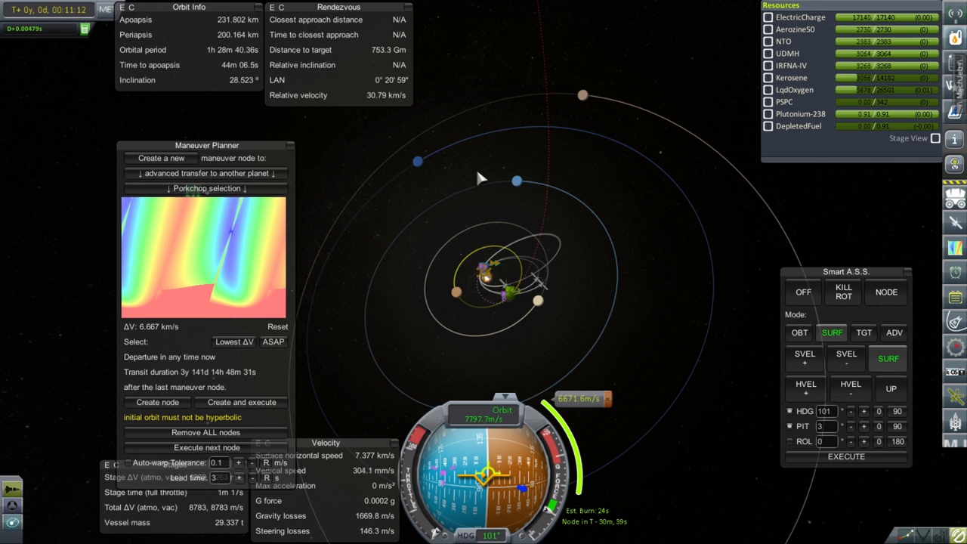
mouse_move(535, 324)
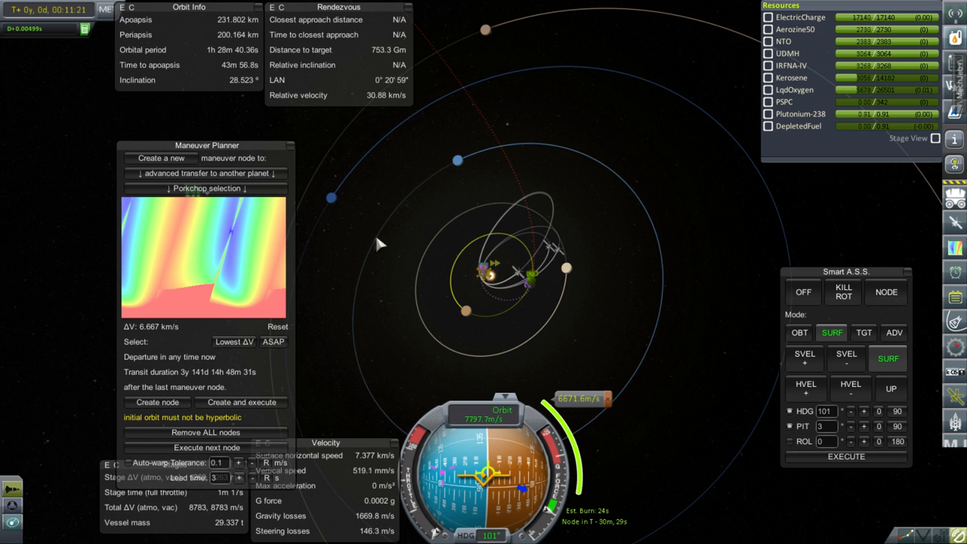
mouse_move(453, 219)
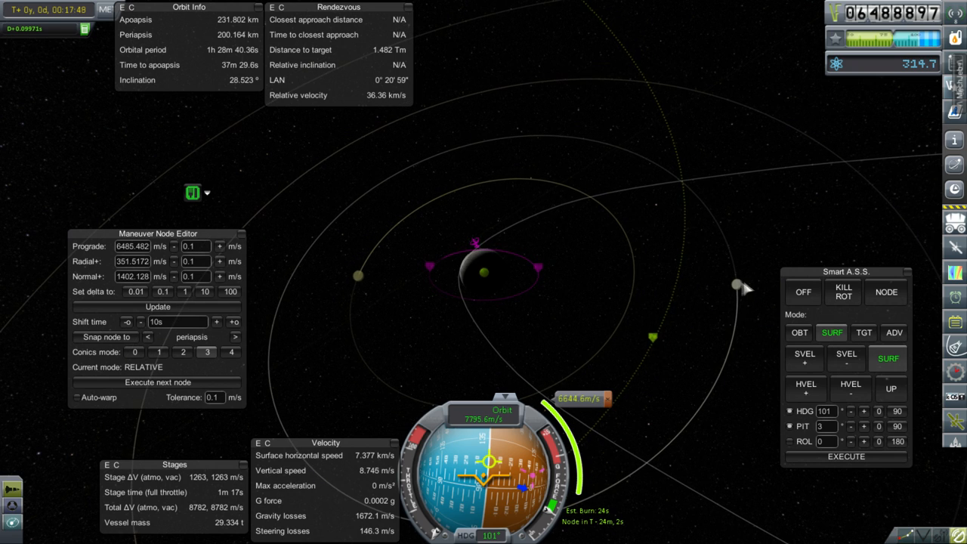
mouse_move(571, 284)
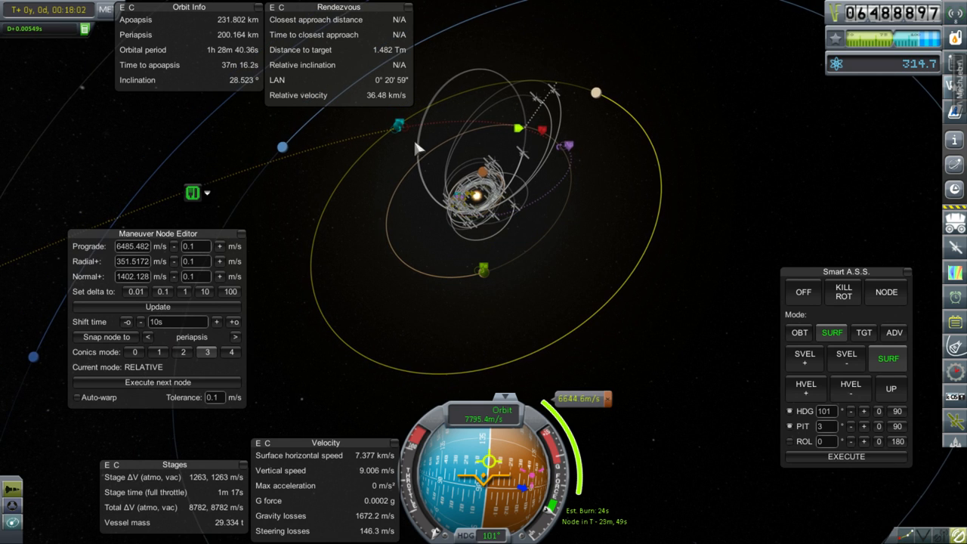
mouse_move(400, 136)
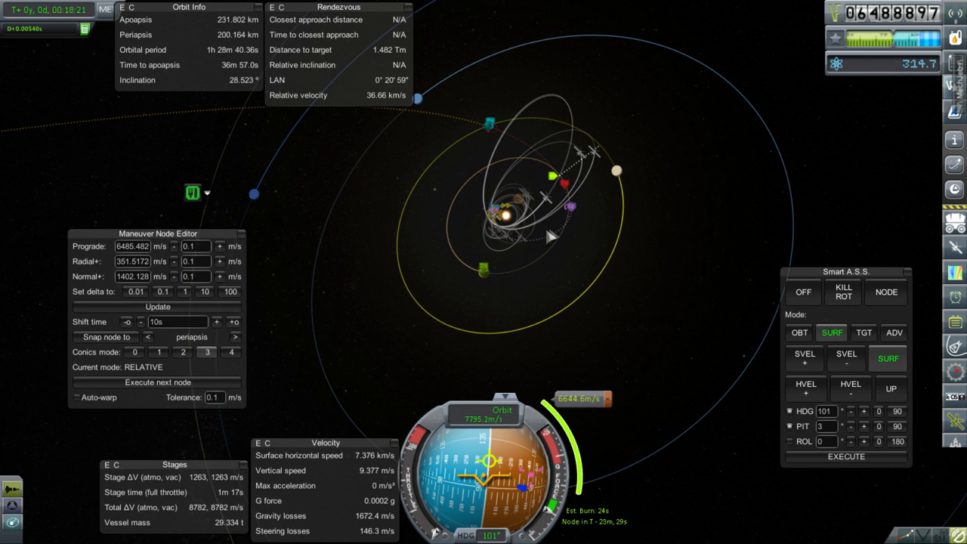
mouse_move(514, 148)
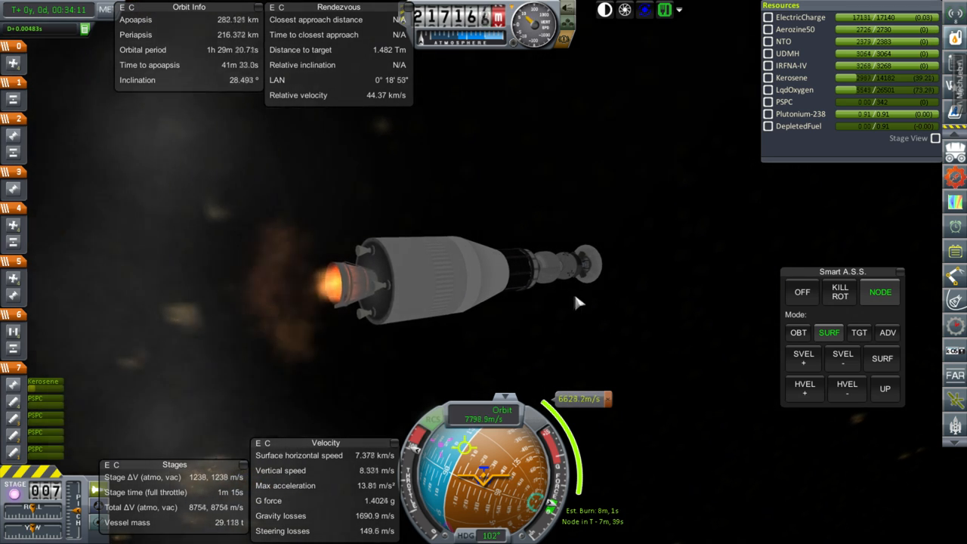
mouse_move(616, 318)
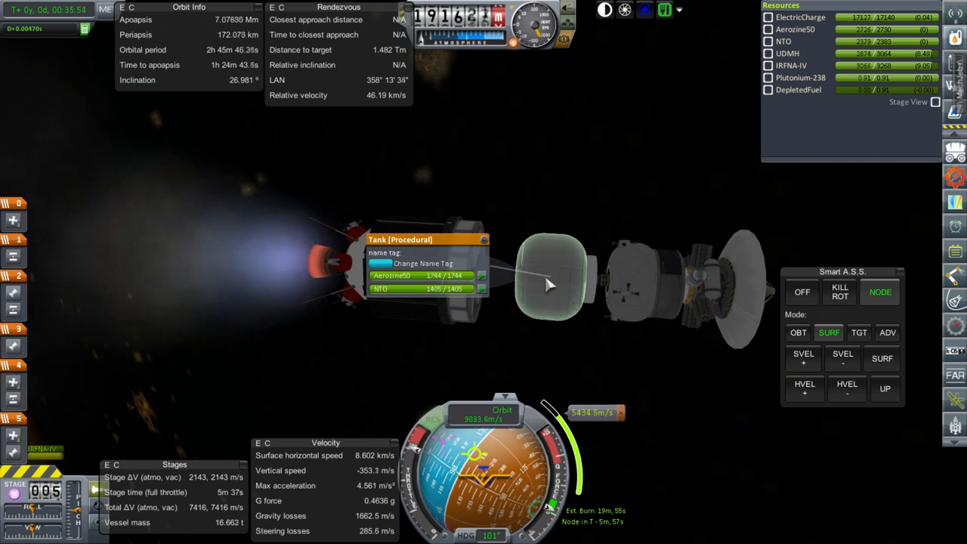
mouse_move(565, 202)
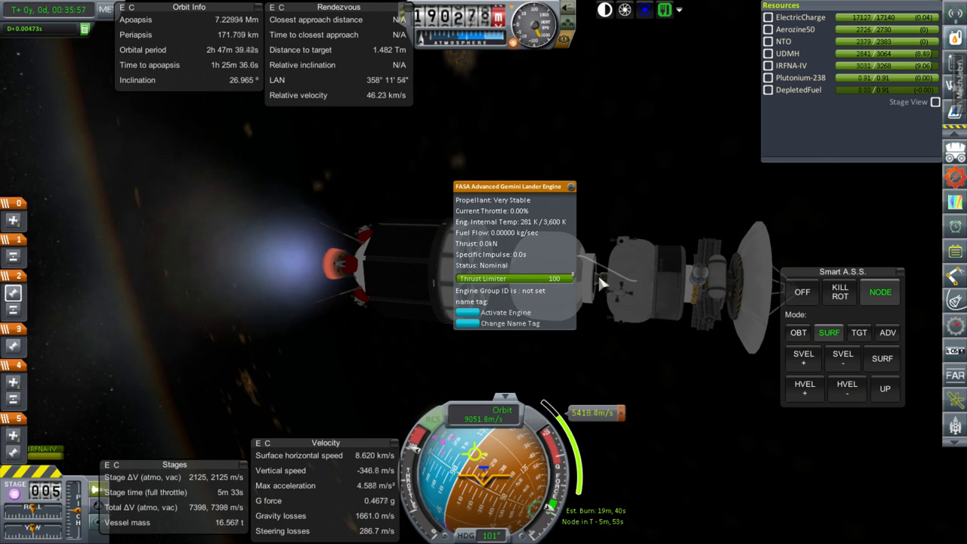
mouse_move(621, 197)
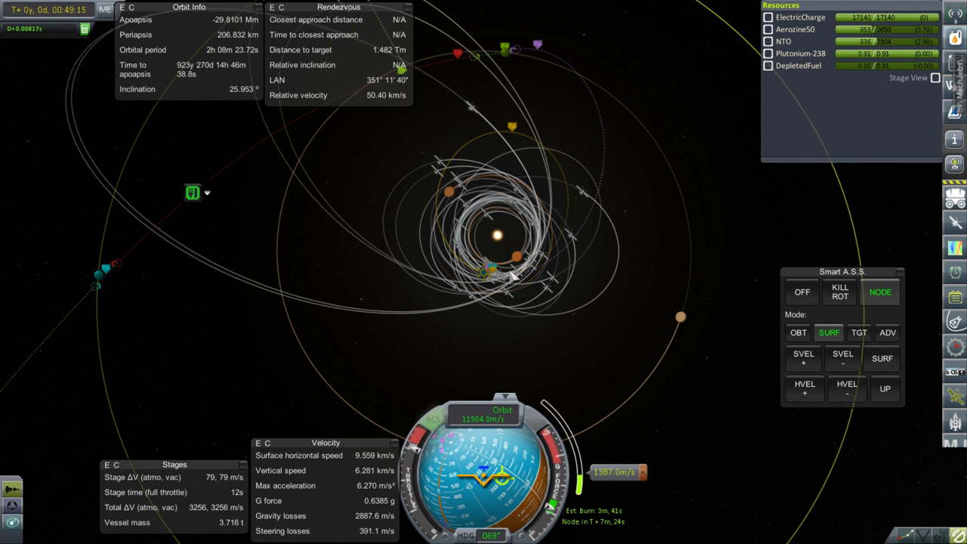
mouse_move(629, 238)
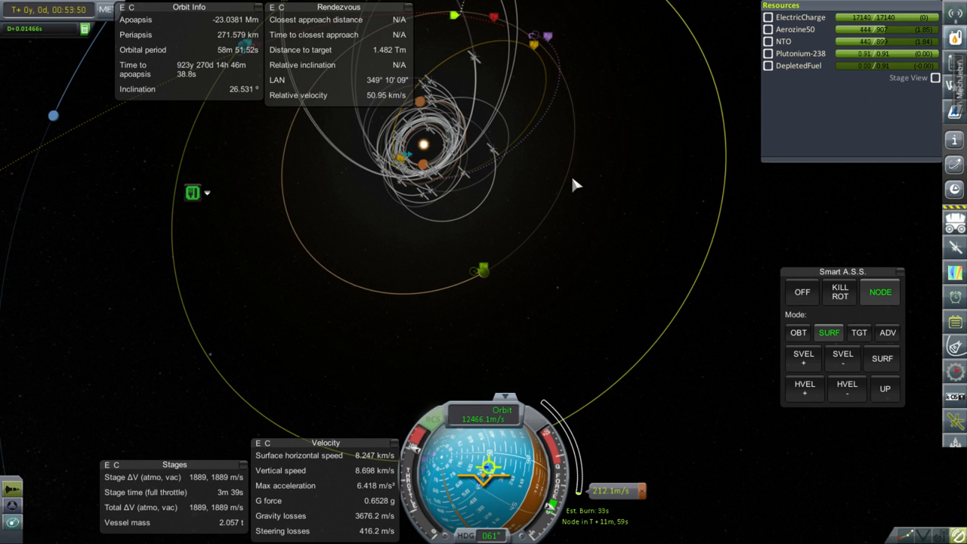
mouse_move(565, 120)
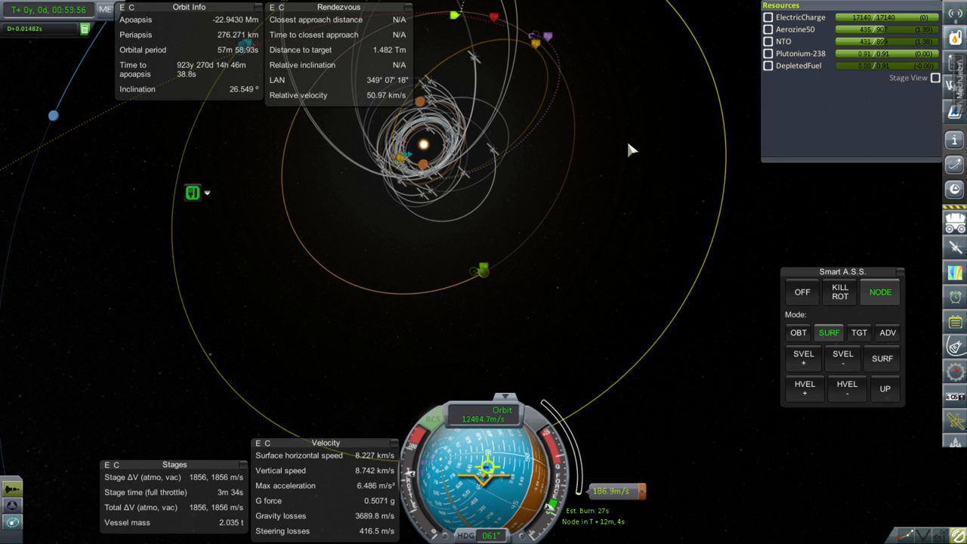
- Hold the node attitude with Smart A.S.S. while the next stage continues the transfer burn
click(801, 291)
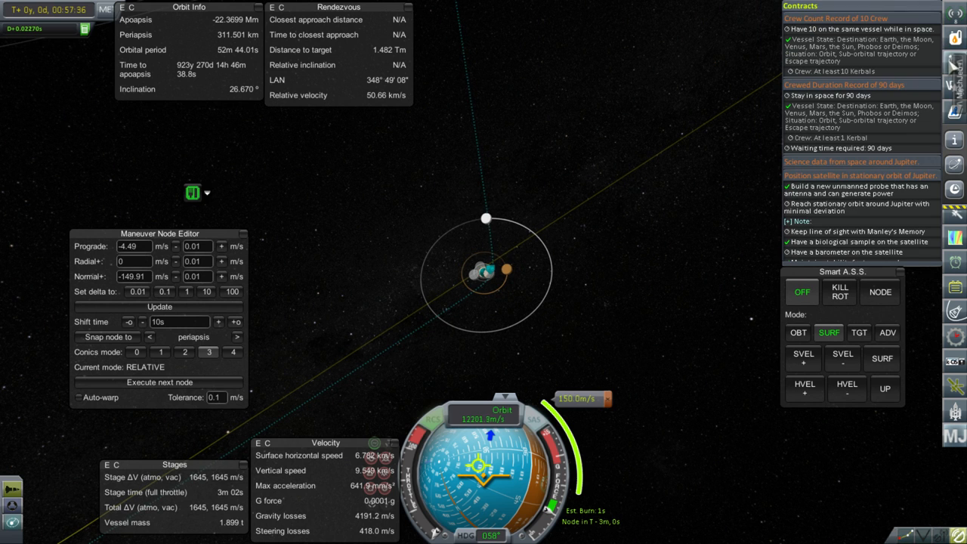
- Zoom the map while setting up the ~150 m/s normal midcourse correction node
scroll(down, 3)
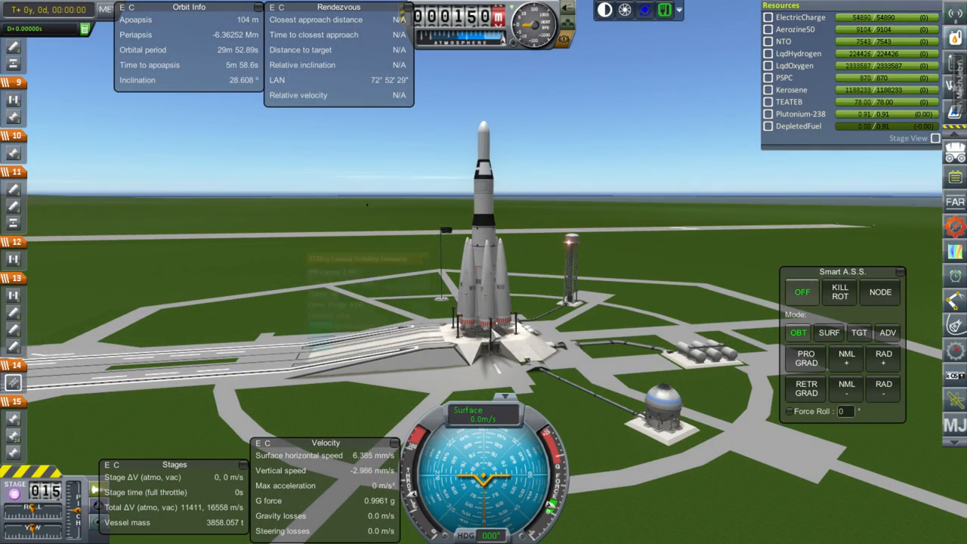
- Make the Moon the target and hold the ascent attitude while the engines burn
click(476, 321)
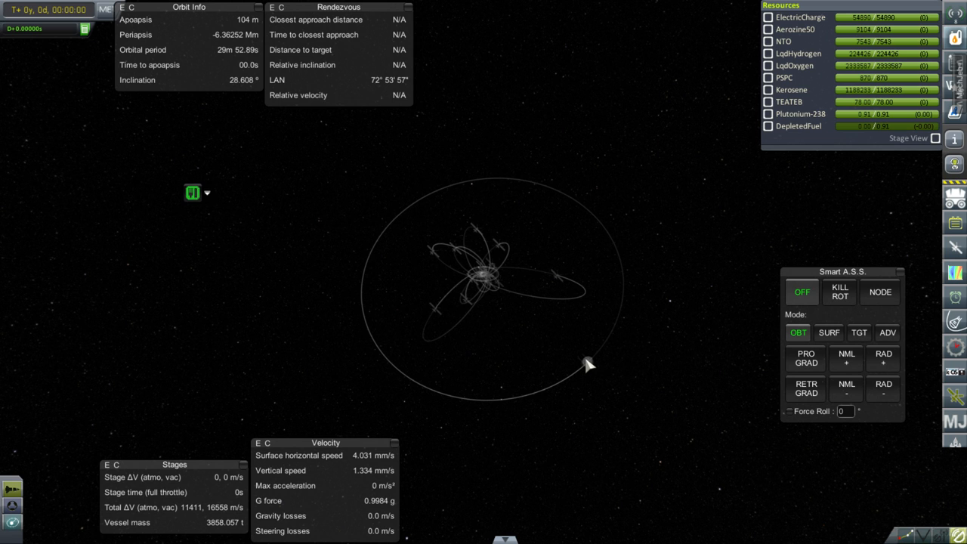
click(572, 351)
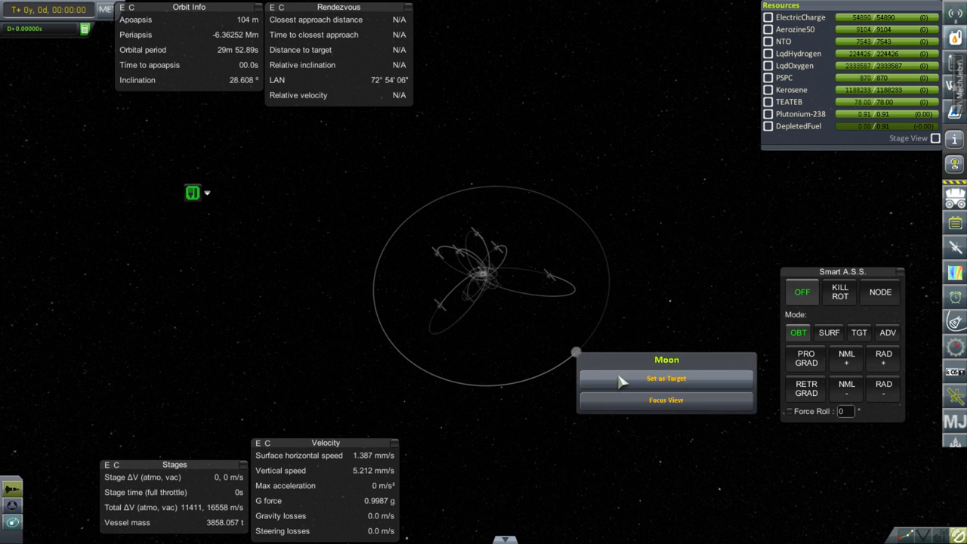
click(667, 378)
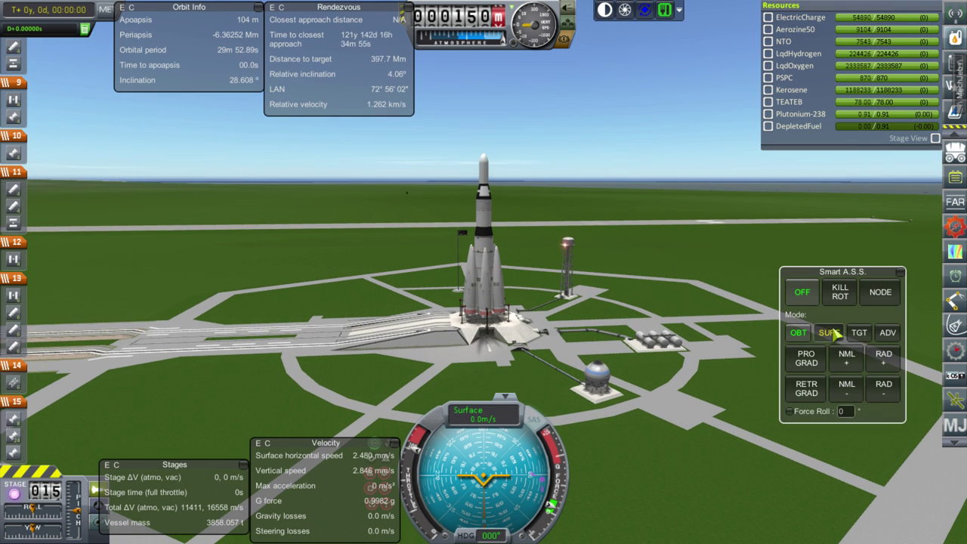
click(833, 334)
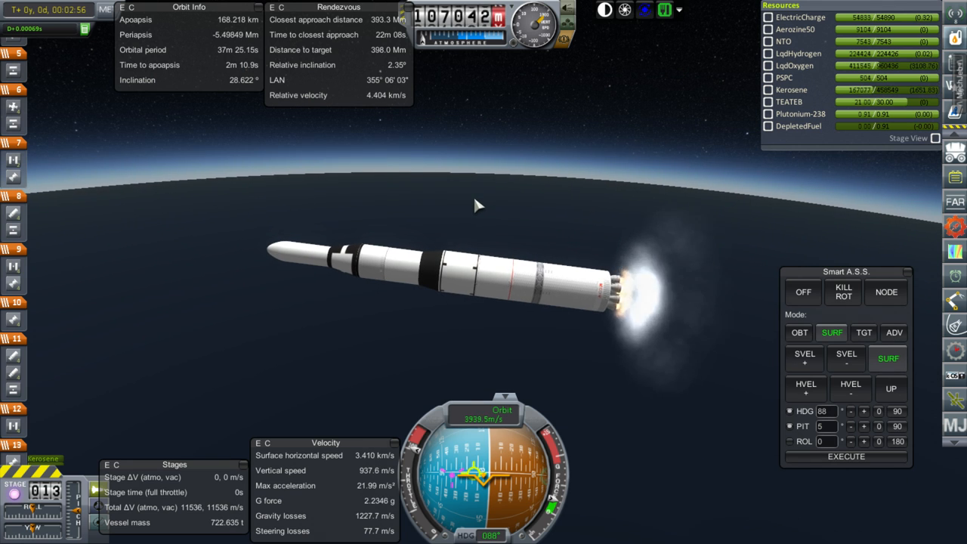
mouse_move(384, 204)
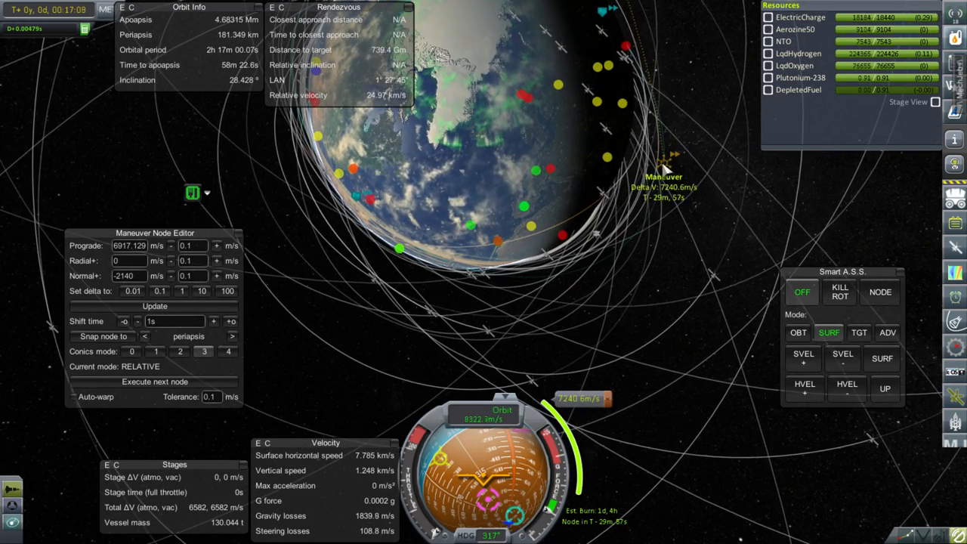
- Zoom the map out to check the planned trajectory's Jupiter encounter
scroll(down, 3)
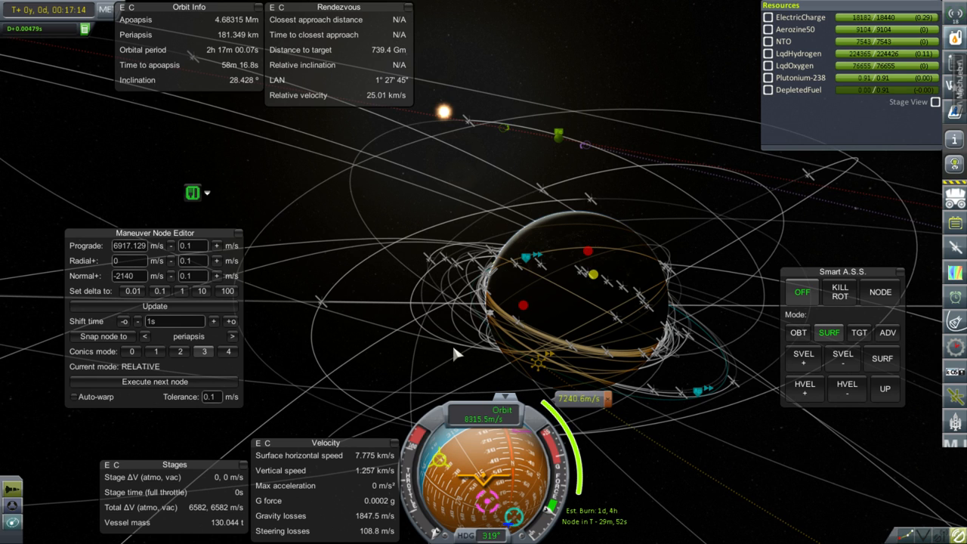
mouse_move(290, 485)
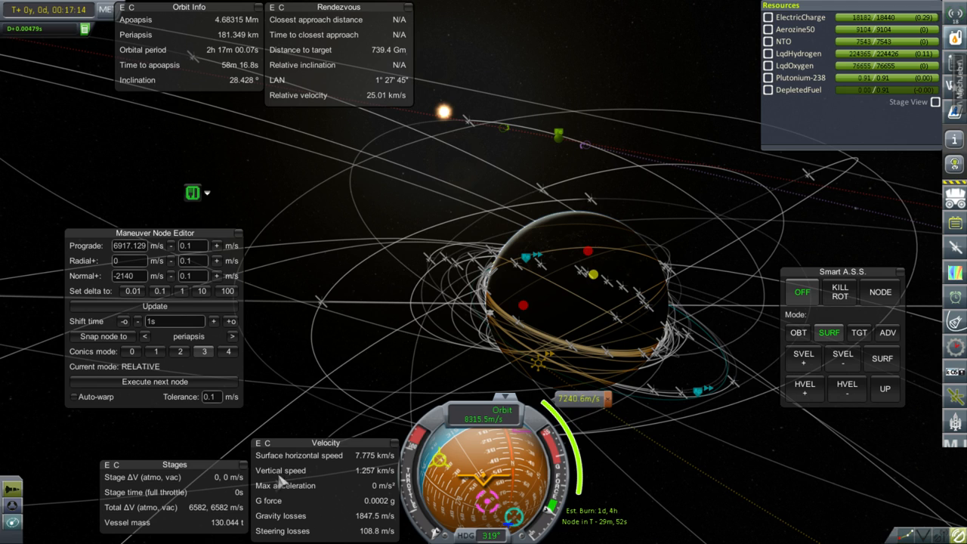
mouse_move(279, 480)
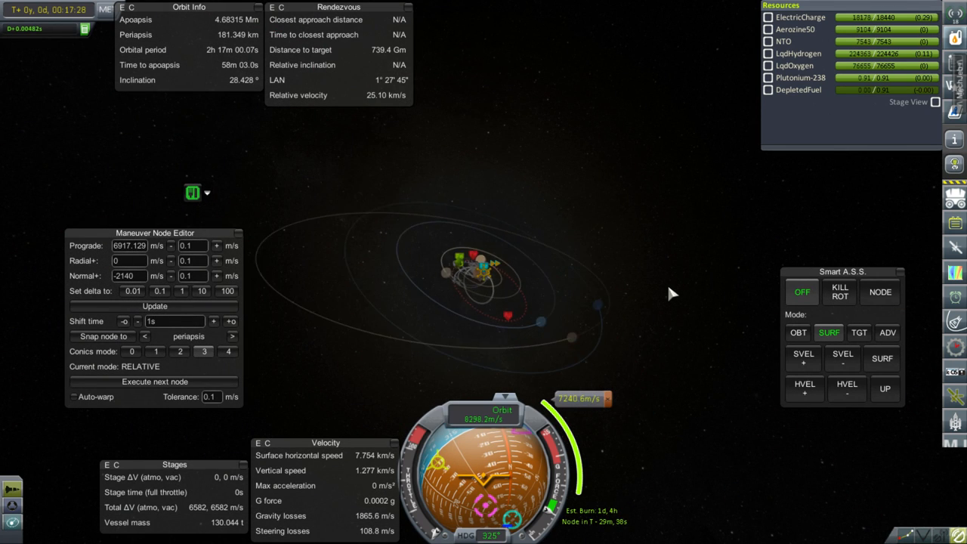
- Focus the map view on Ganymede to inspect the approach to Jupiter's moons
click(469, 215)
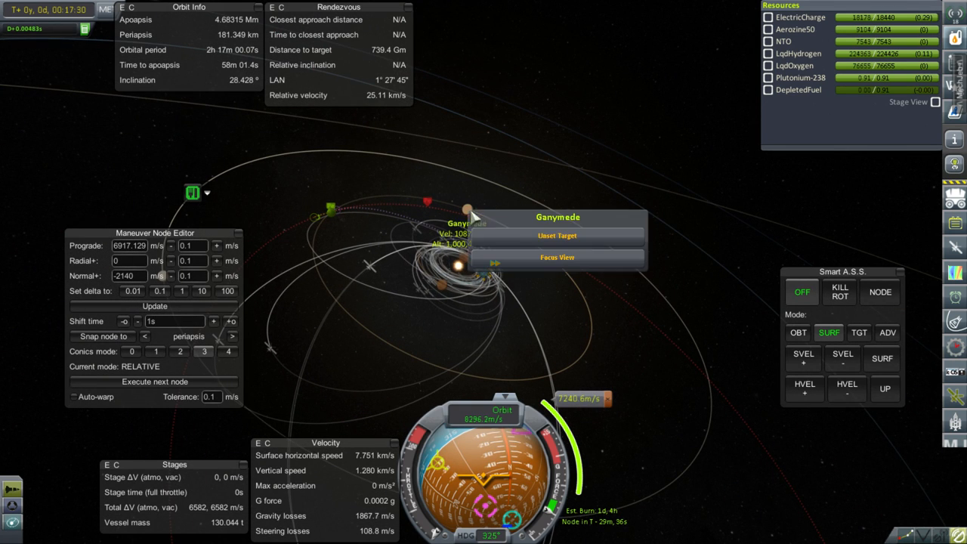
click(556, 257)
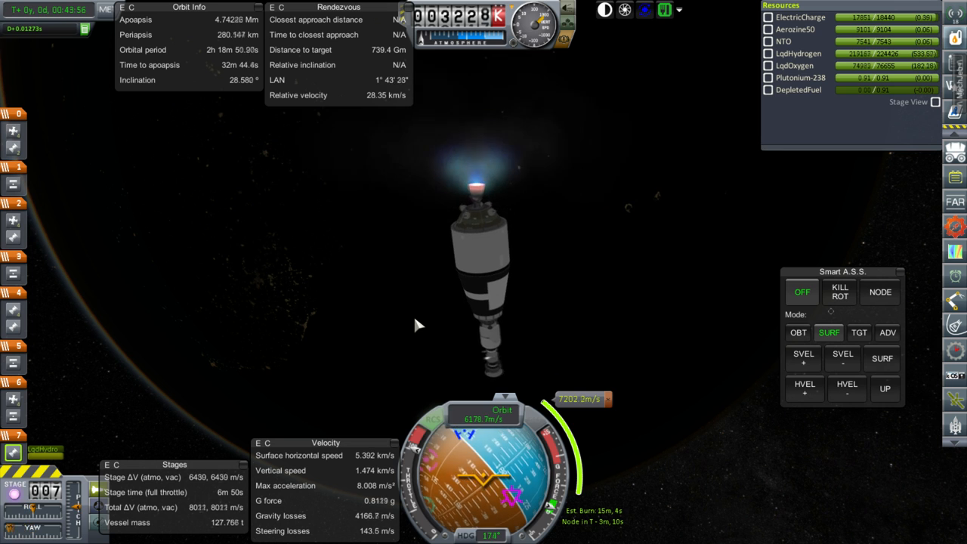
- Hold node attitude with Smart A.S.S. while staging through the spent boosters
click(879, 290)
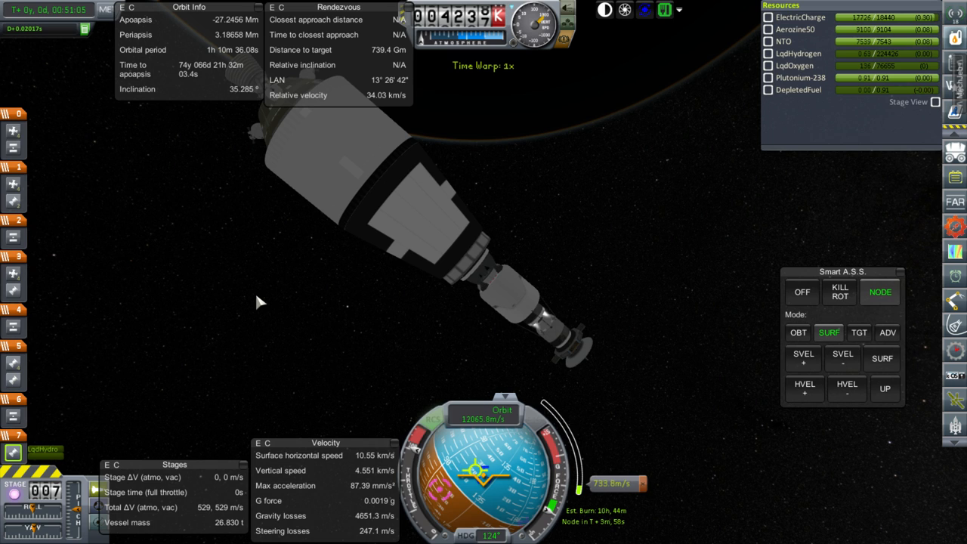
mouse_move(242, 521)
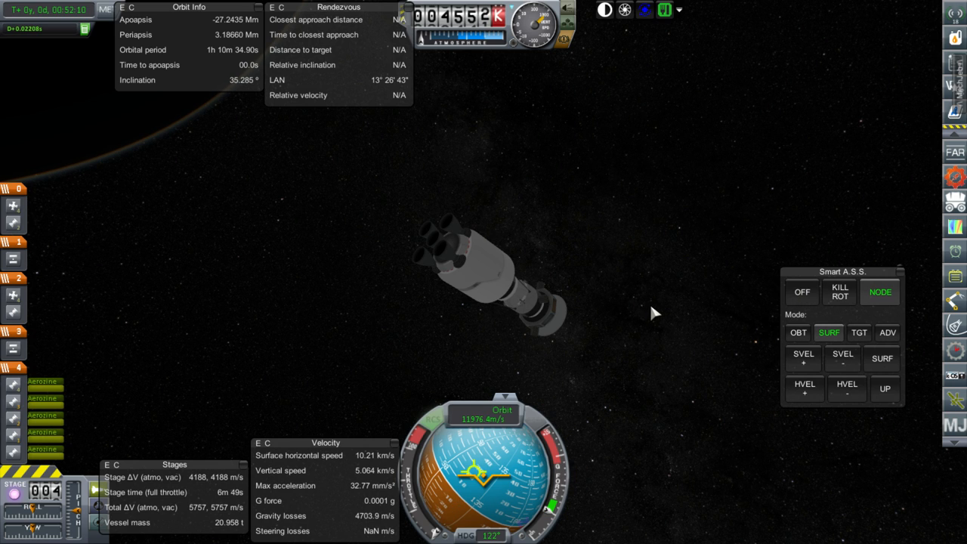
- Turn Smart A.S.S. off so the craft stops holding the maneuver direction automatically
click(801, 292)
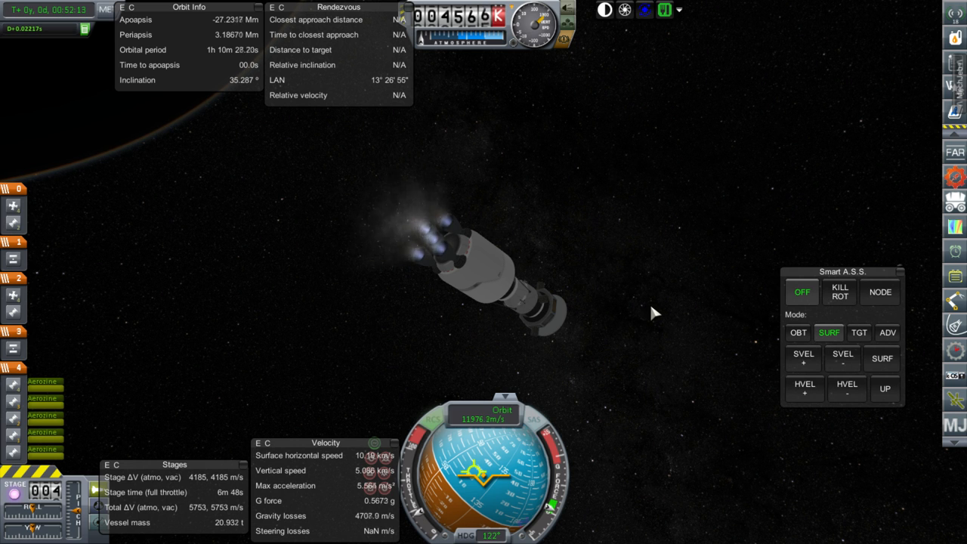
mouse_move(665, 309)
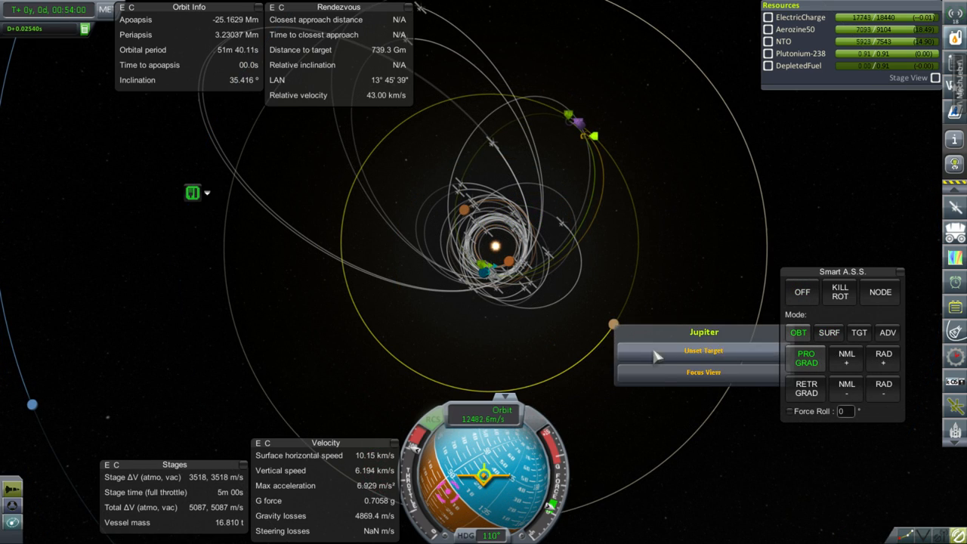
- Center the map view on Jupiter's system to inspect the encounter
click(702, 371)
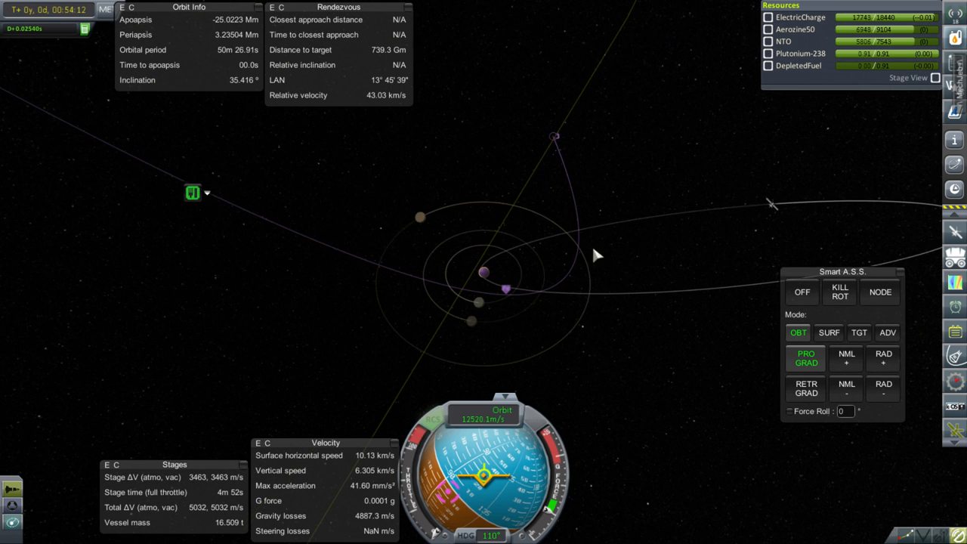
mouse_move(219, 152)
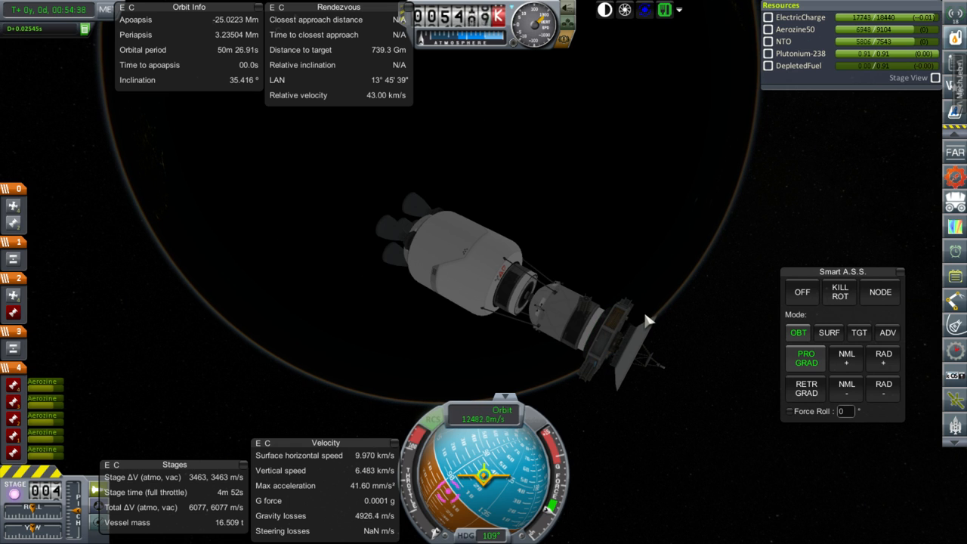
mouse_move(571, 279)
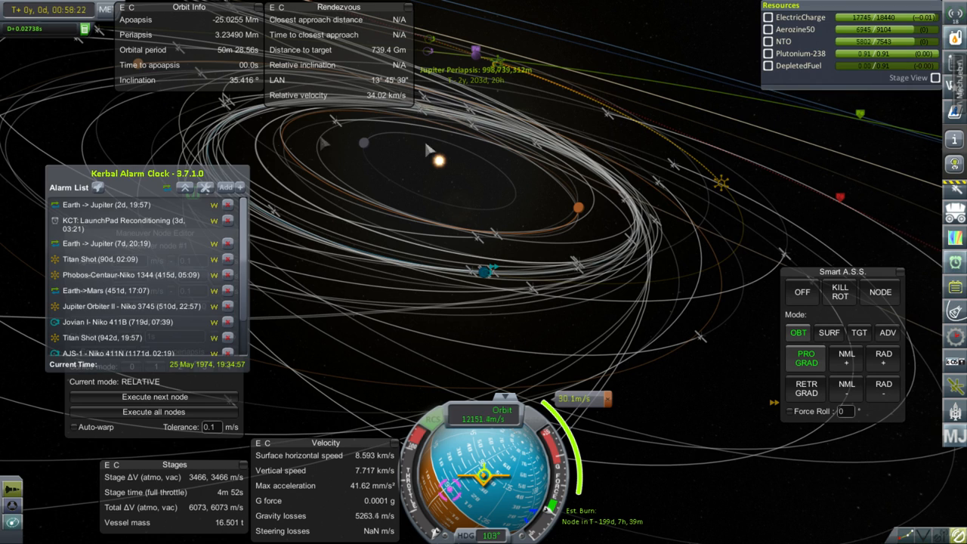
- Close the Kerbal Alarm Clock window to resume coasting toward Jupiter
click(225, 187)
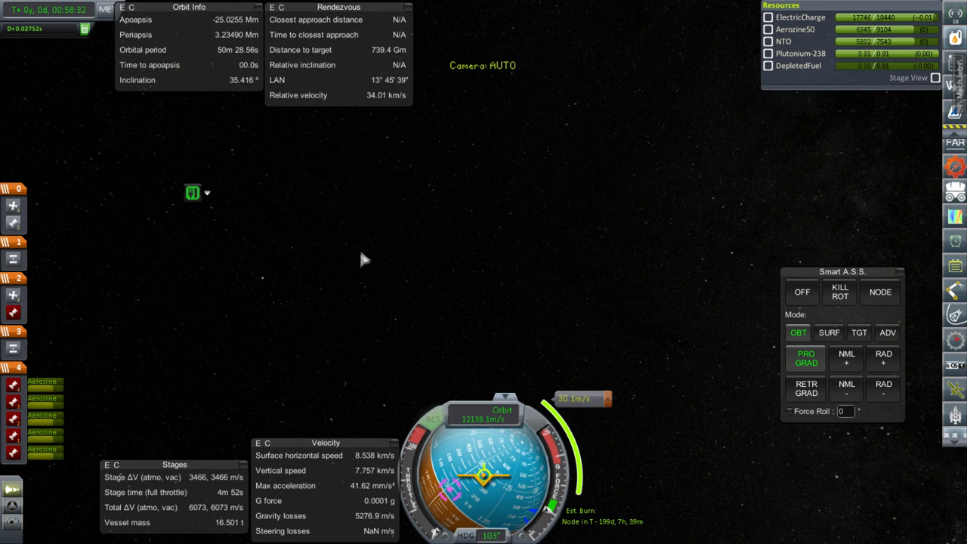
mouse_move(471, 230)
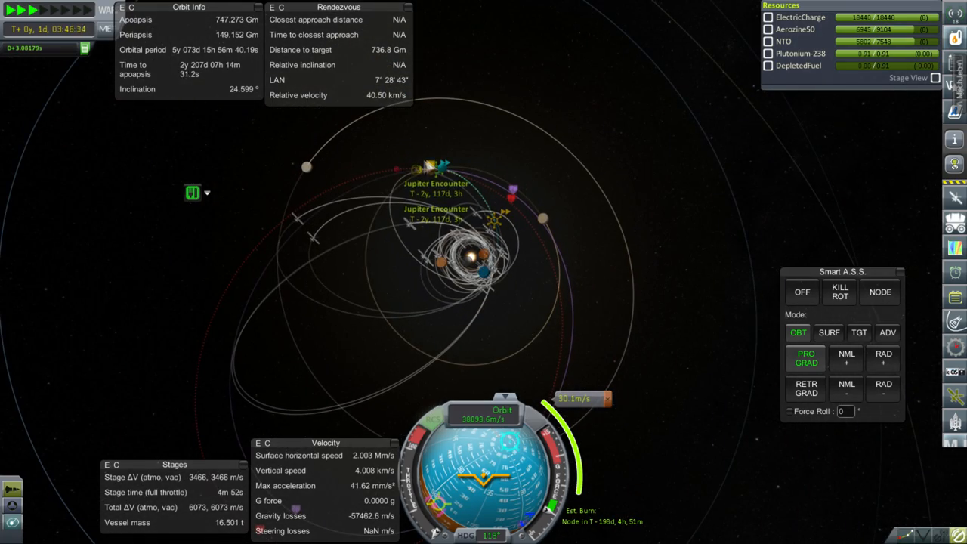
mouse_move(538, 219)
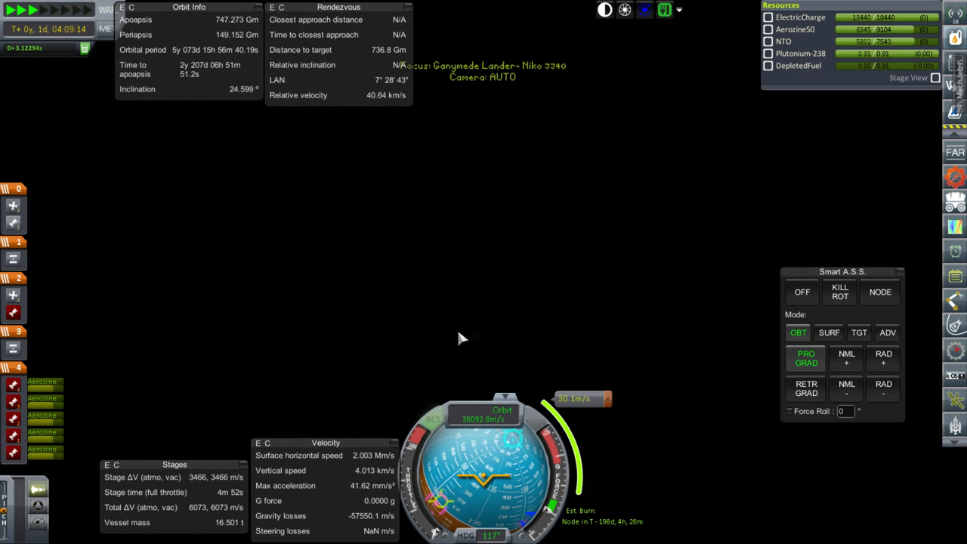
mouse_move(502, 339)
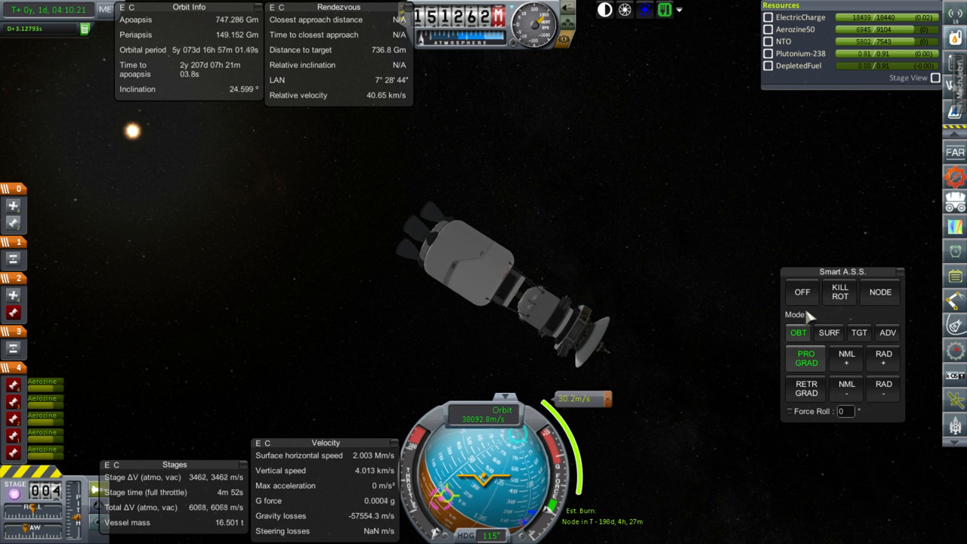
- Set Smart A.S.S. to OFF, ending the automatic prograde hold
click(801, 291)
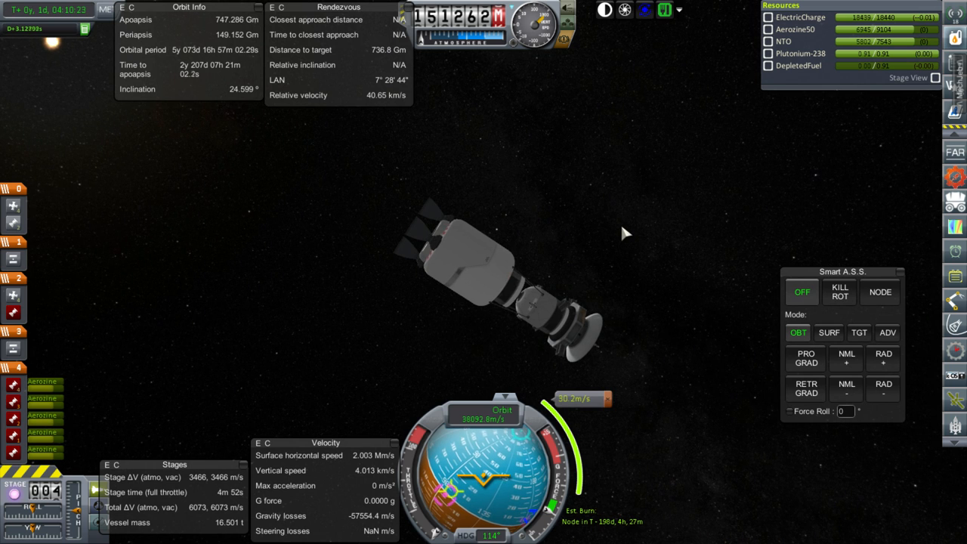